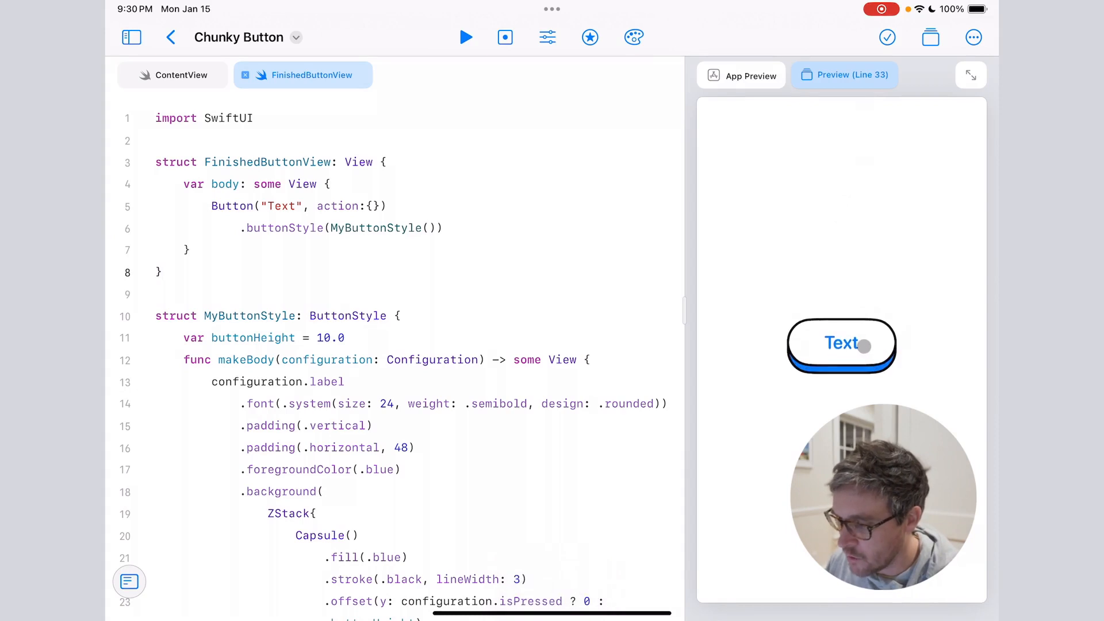
# Step: Demo the finished chunky button in the preview, then bring up the ContentView file
pyautogui.click(841, 345)
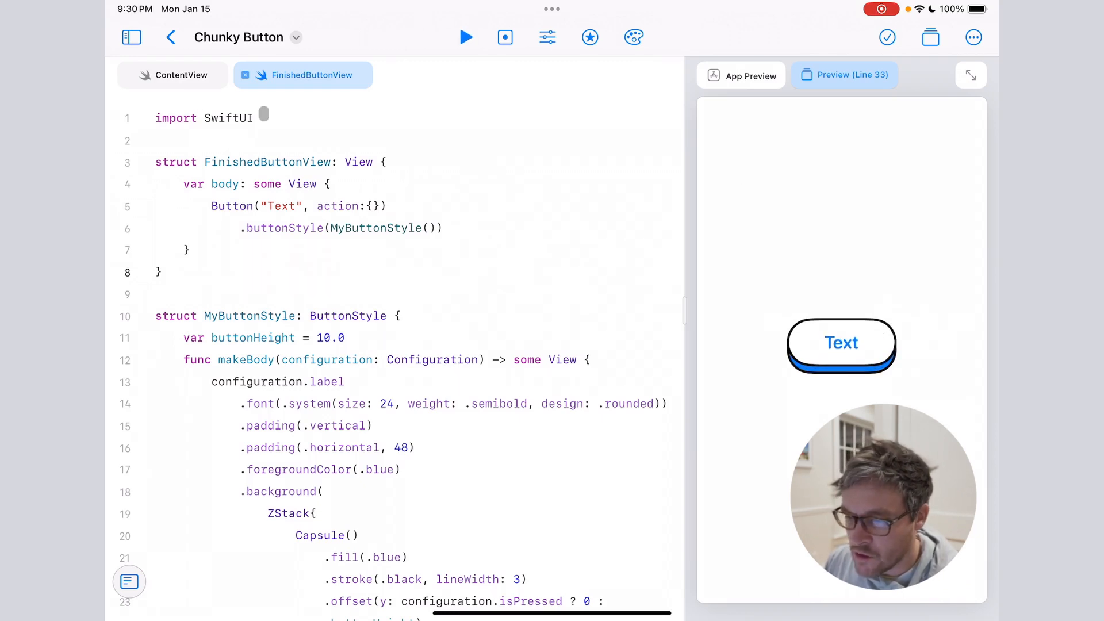
pyautogui.click(181, 75)
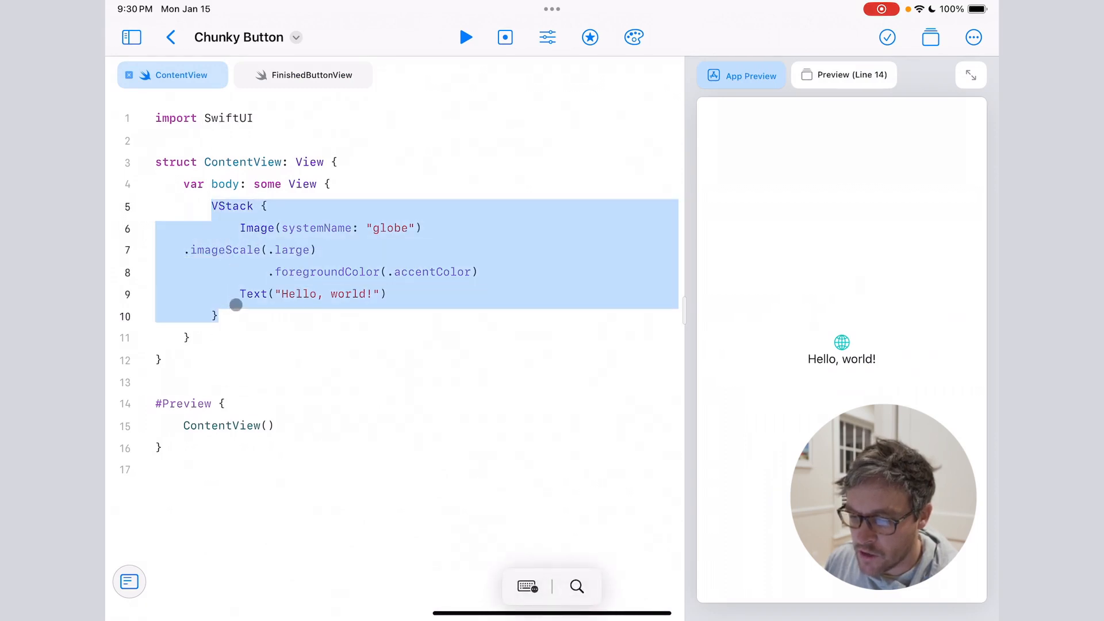
# Step: Replace the starter VStack with Button("Press Me", action: {print("hello")})
pyautogui.write('Button("')
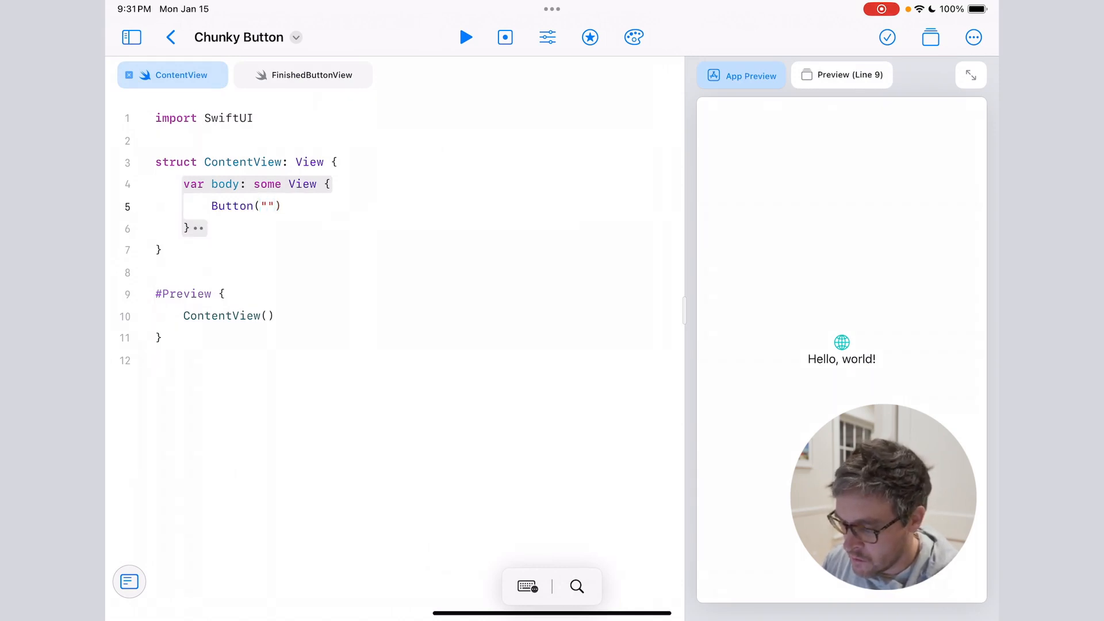
pyautogui.write('Press Me')
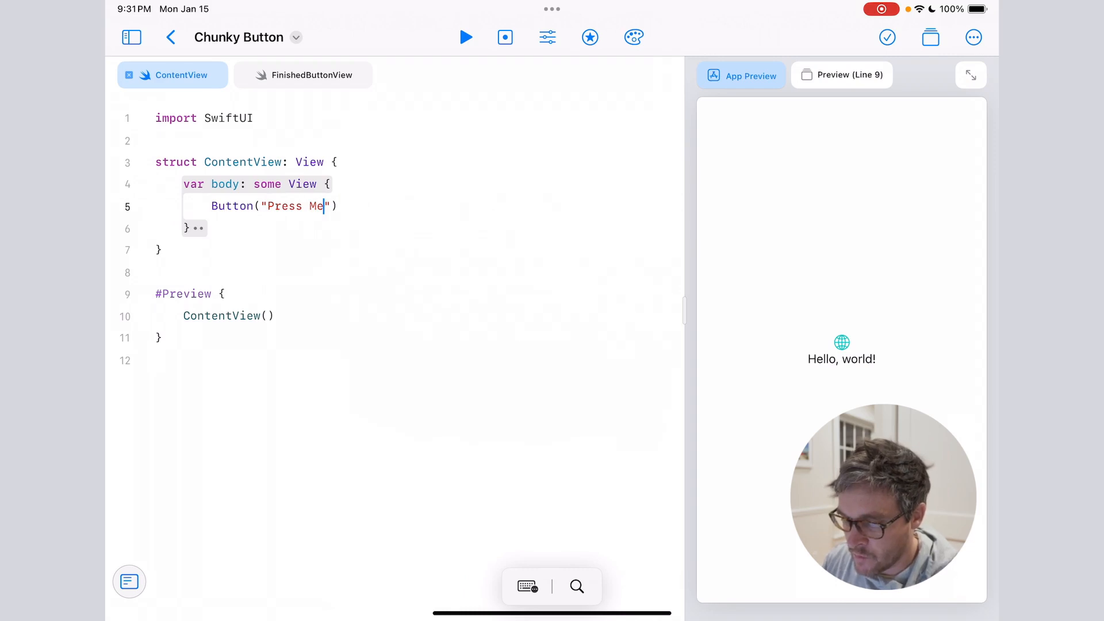
pyautogui.write(', action: {')
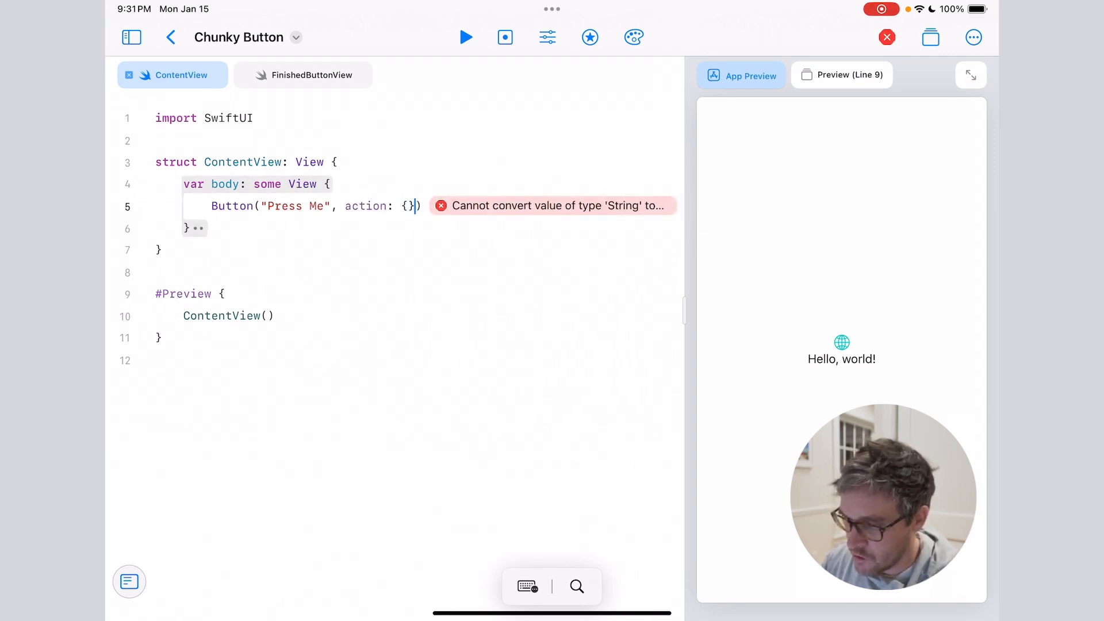
pyautogui.write('print("')
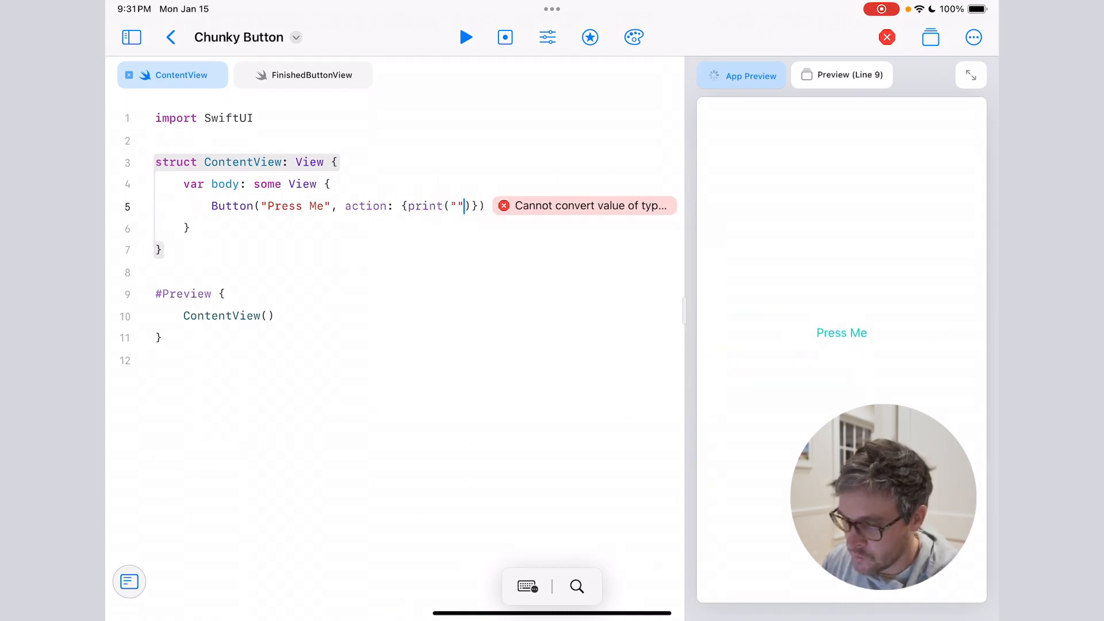
pyautogui.write('hello')
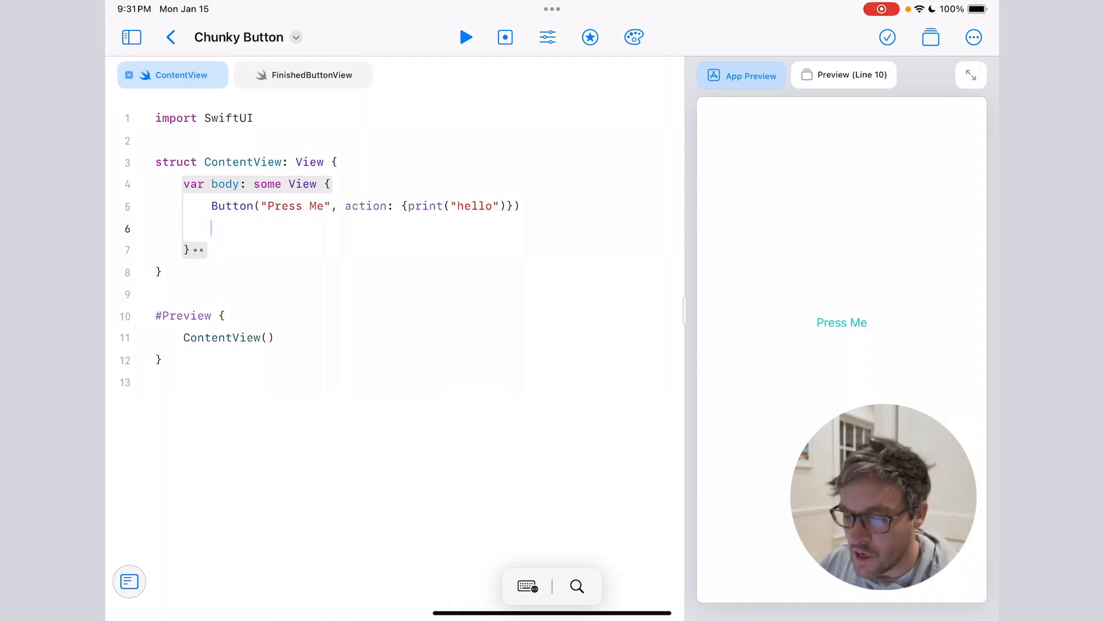
# Step: Add a .buttonStyle(ChunkyButton()) modifier on a new line under the button
pyautogui.write('.button')
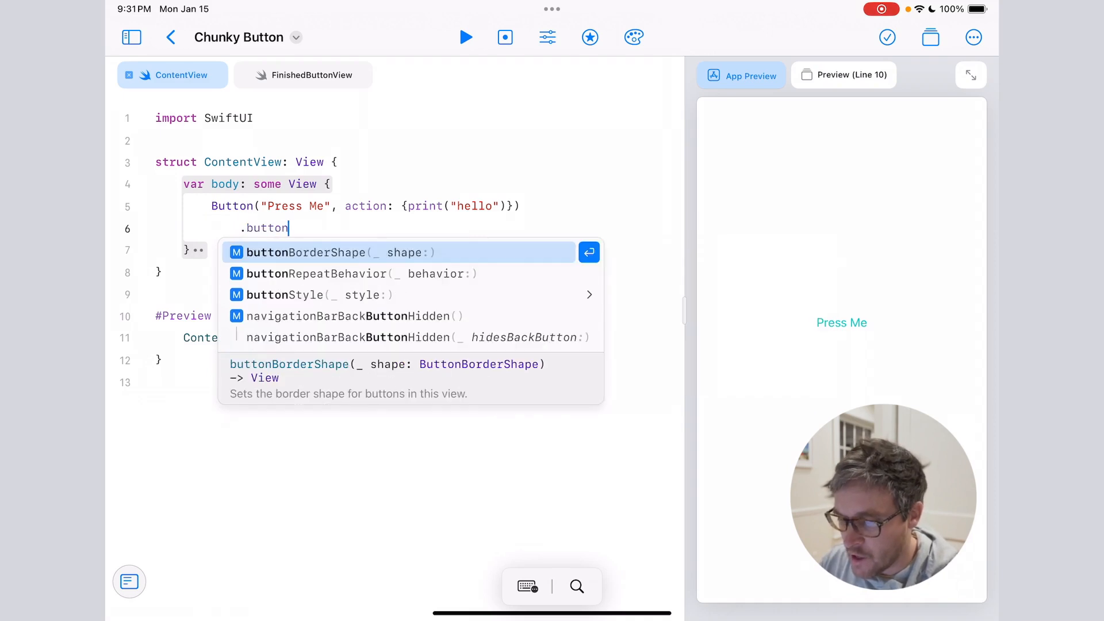
pyautogui.write('Style(C')
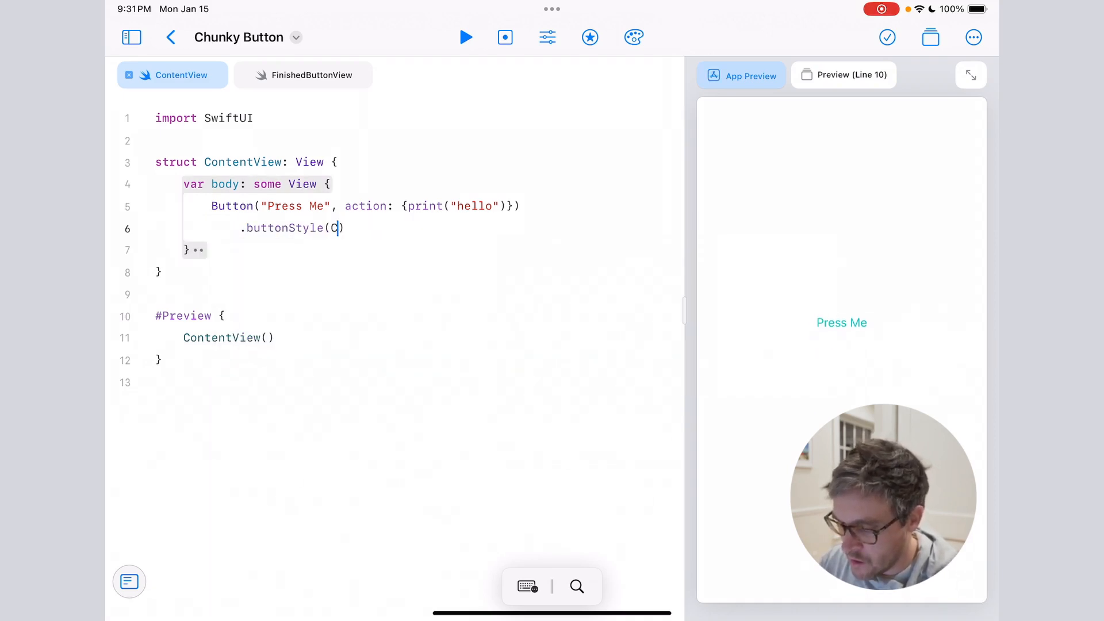
pyautogui.write('hunky')
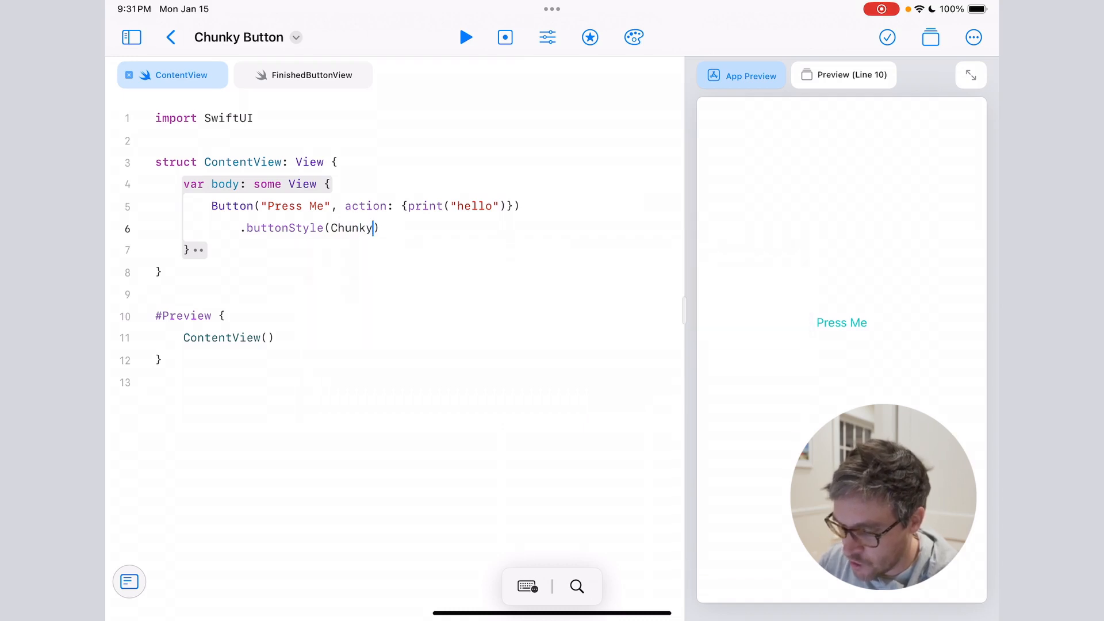
pyautogui.write('Button()')
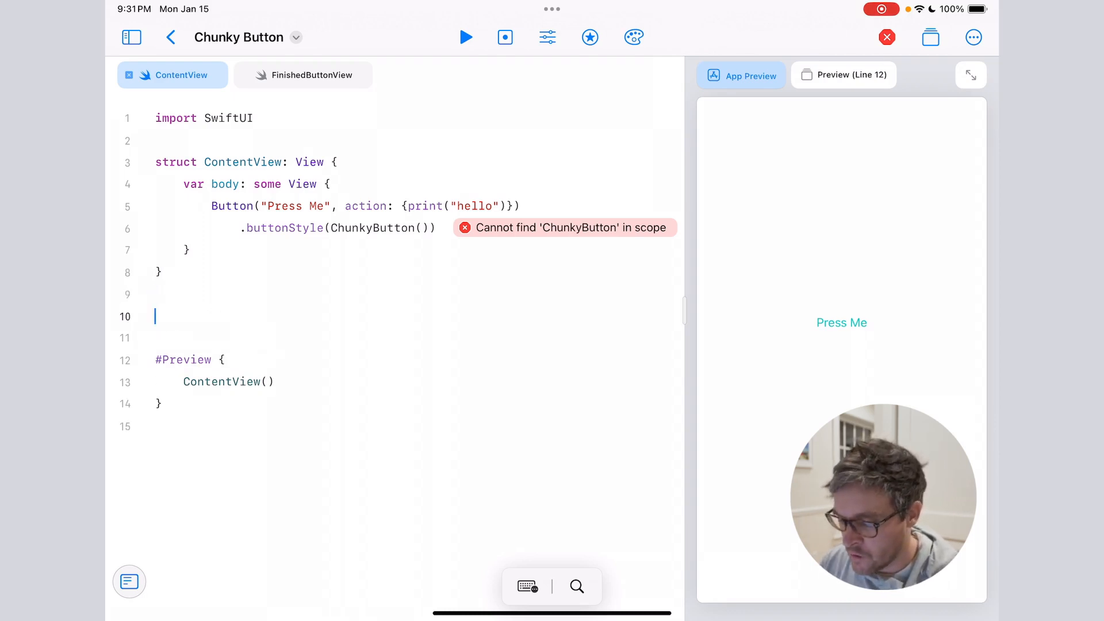
# Step: Insert a ButtonStyle snippet renamed ChunkyButton and test Press Me twice in the preview
pyautogui.write('buttonStyle: ButtonStyle {')
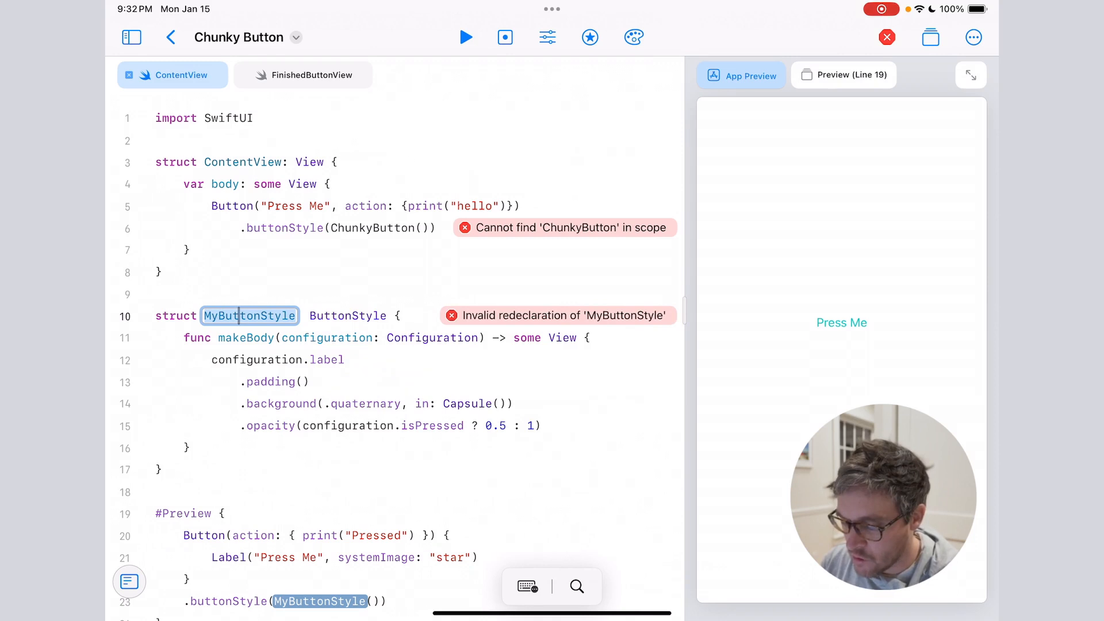
pyautogui.write('Chunky')
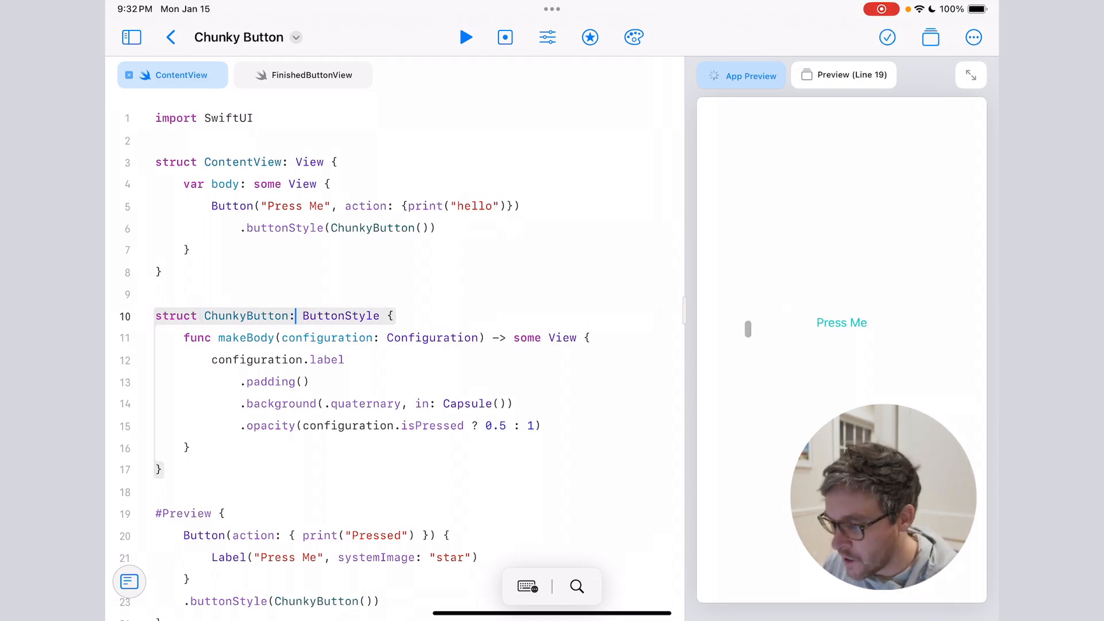
pyautogui.click(841, 323)
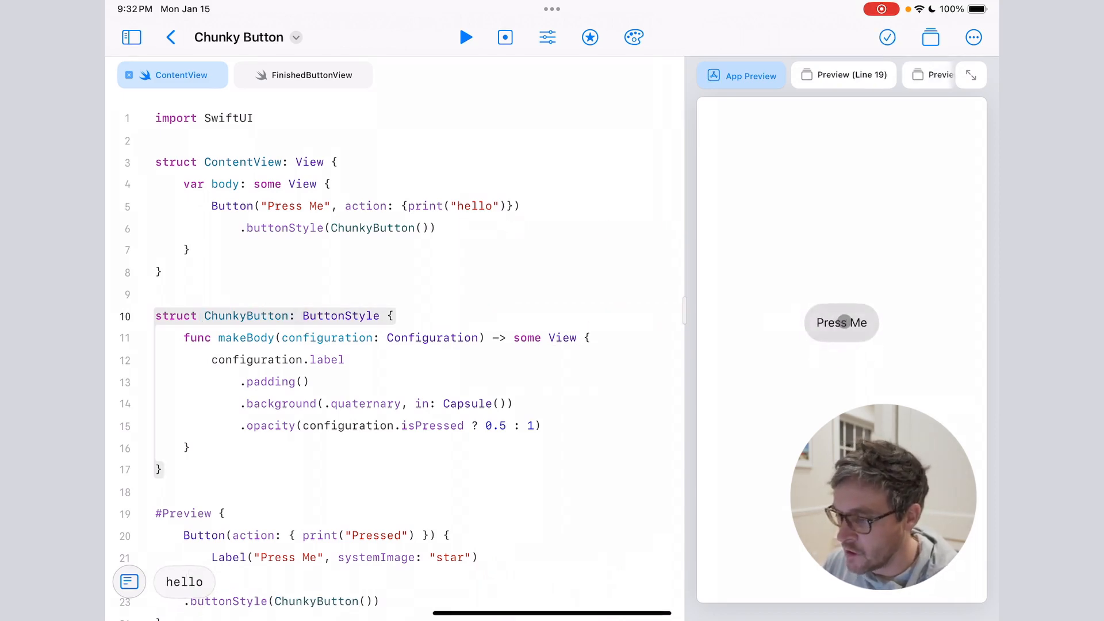
pyautogui.click(841, 323)
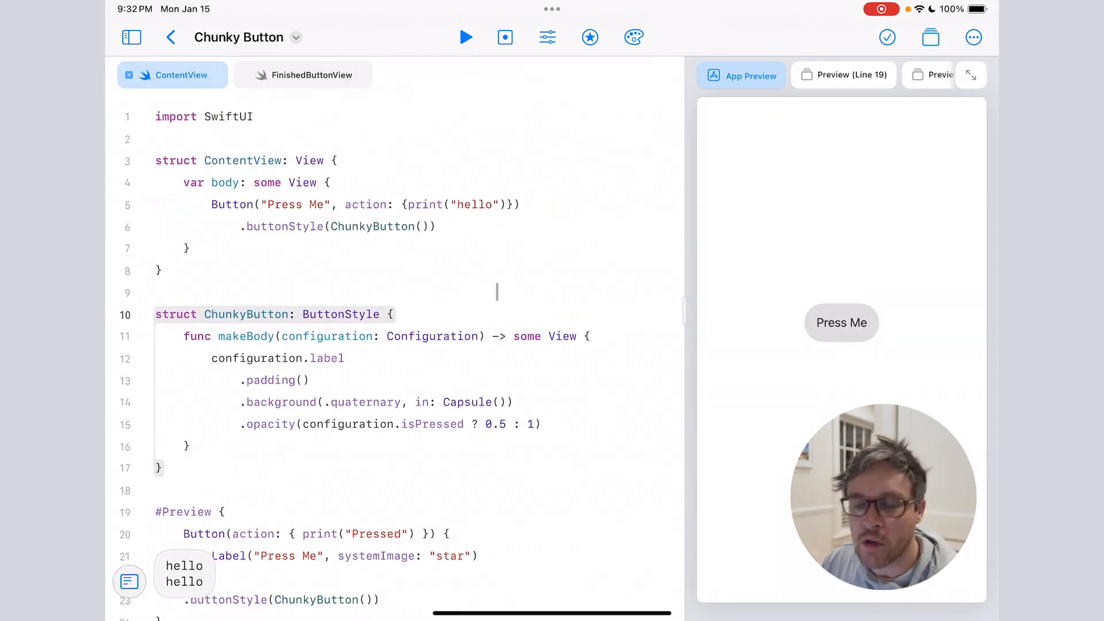
# Step: Swap the label styling for .font(.system(size: 24, weight: .bold, design: .rounded)) and .padding()
pyautogui.scroll(-3)
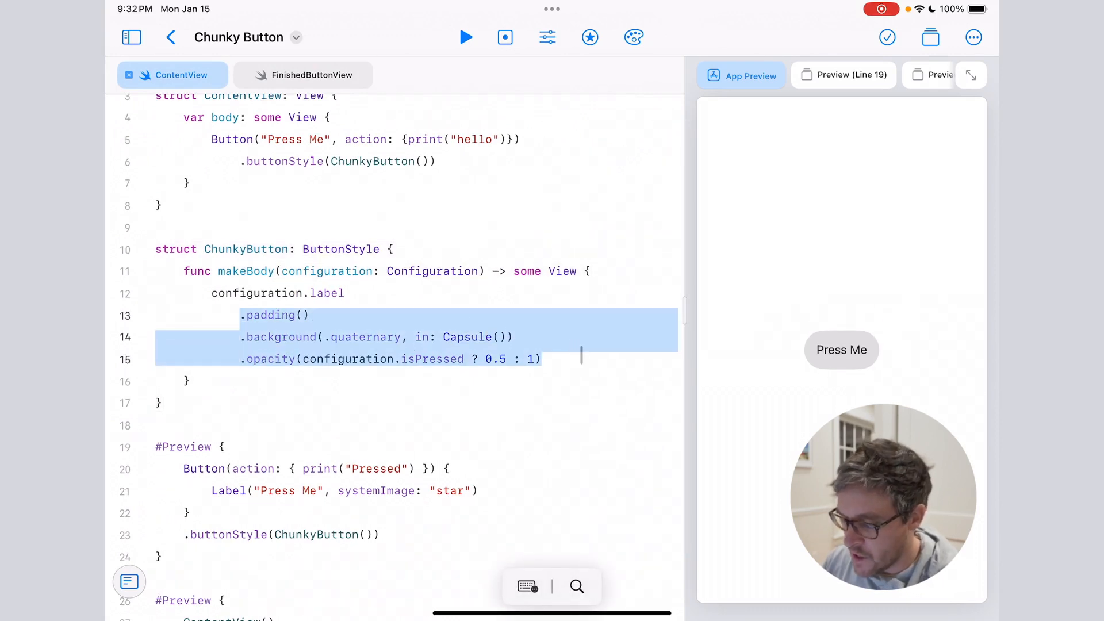
pyautogui.write('.font')
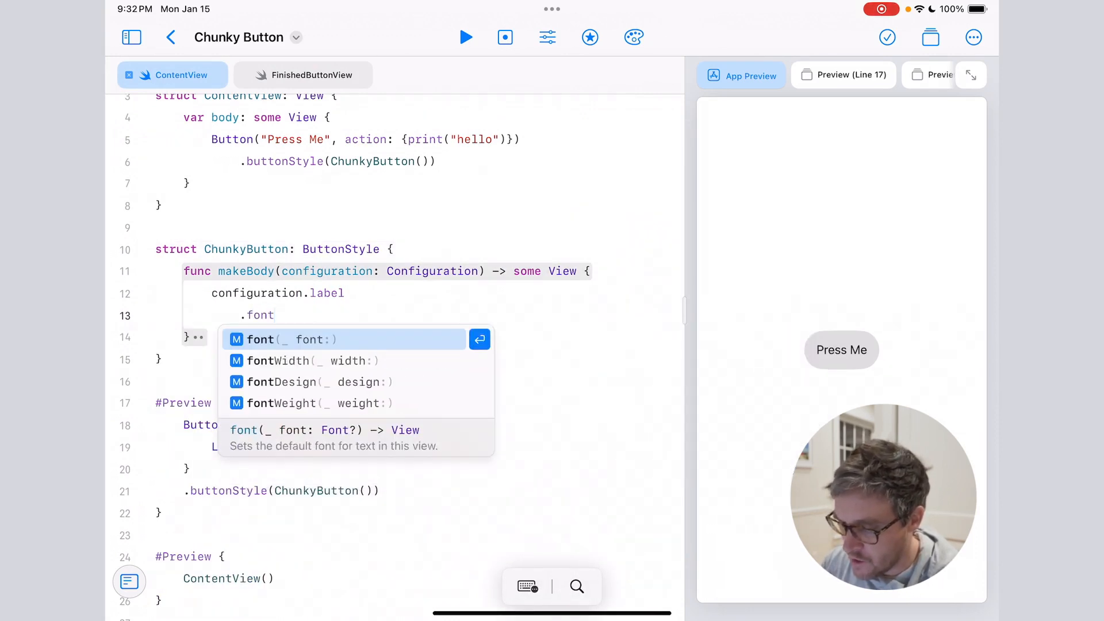
pyautogui.write('(.sys')
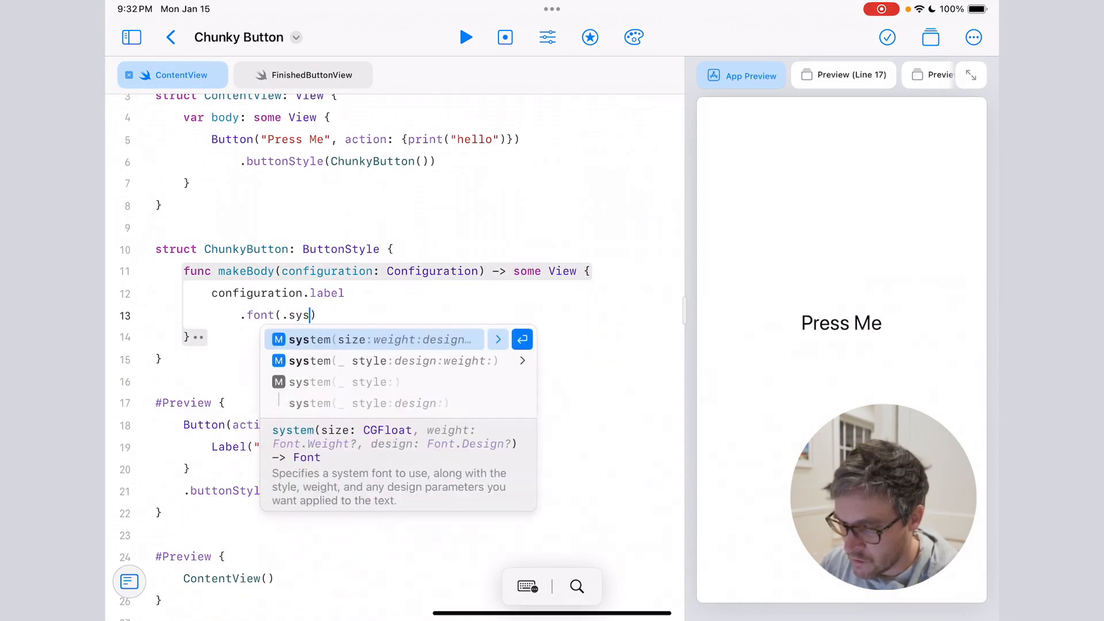
pyautogui.click(382, 340)
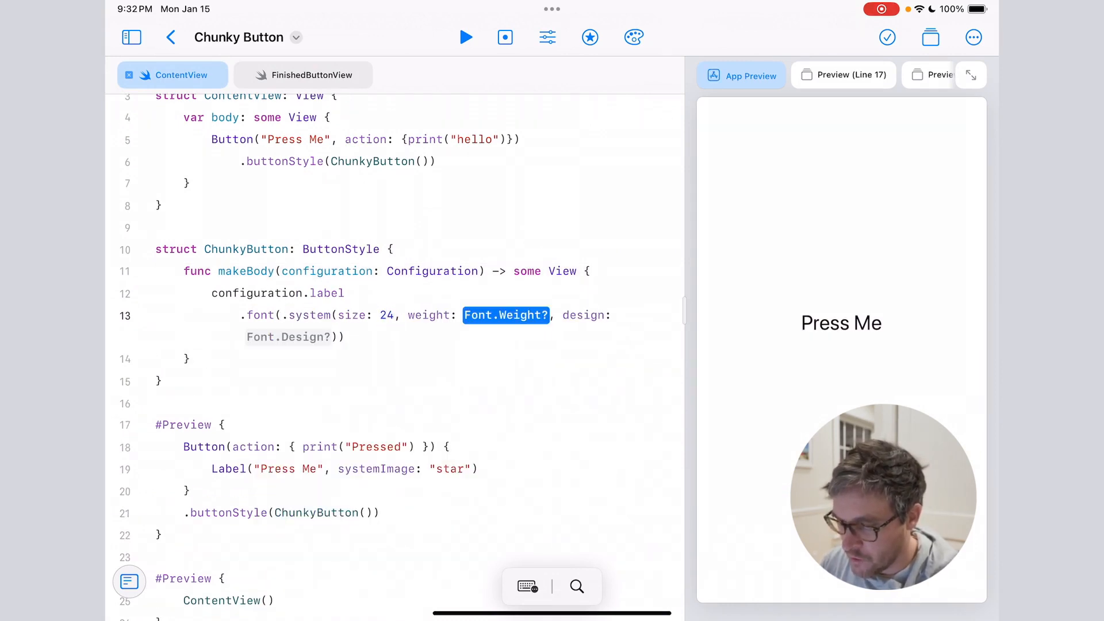
pyautogui.write('.bold')
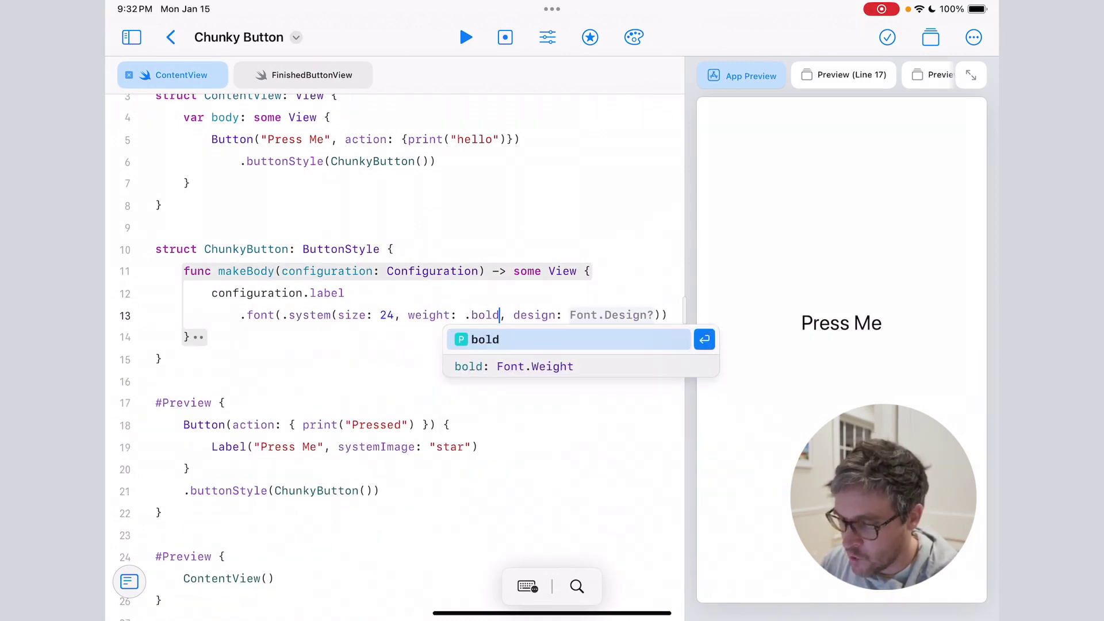
pyautogui.write('.rounded')
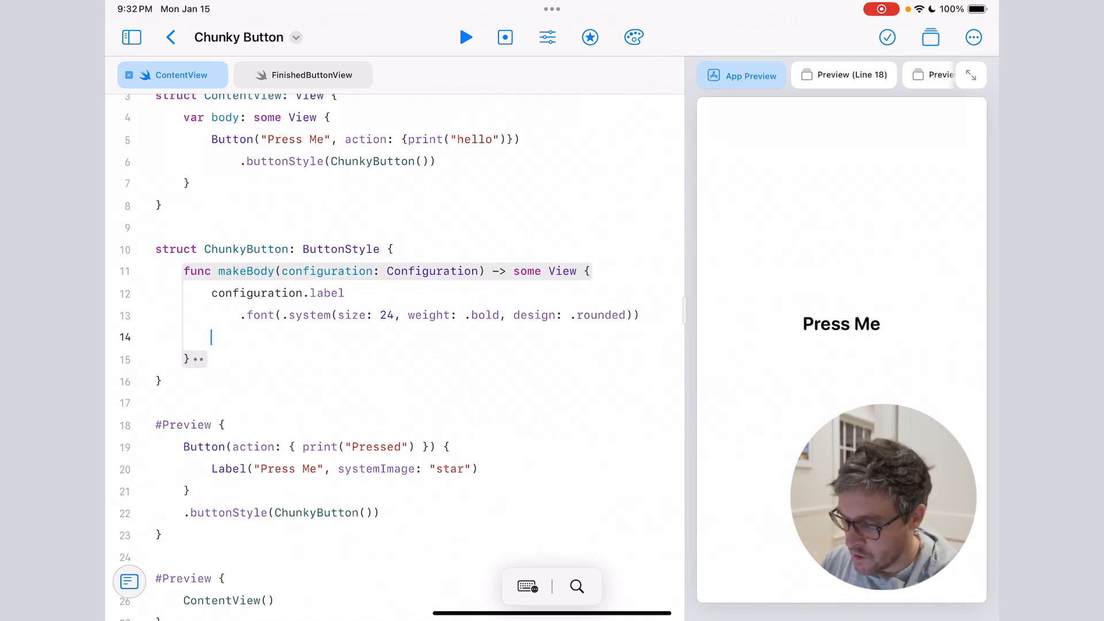
pyautogui.write('.padding()')
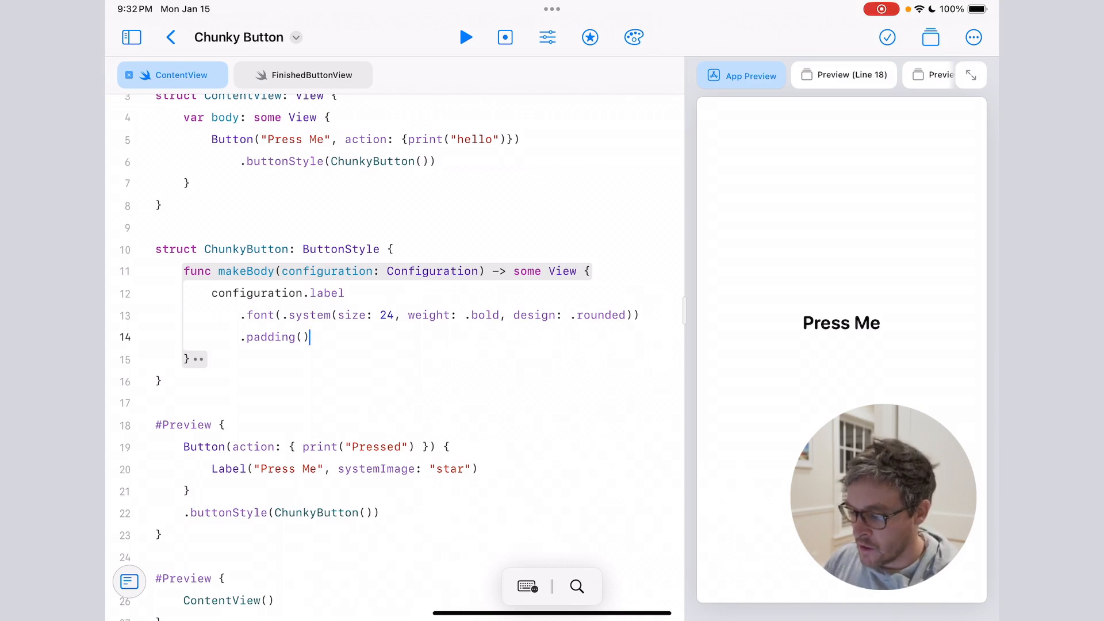
# Step: Add a .background ZStack holding a Capsule filled white
pyautogui.write('.')
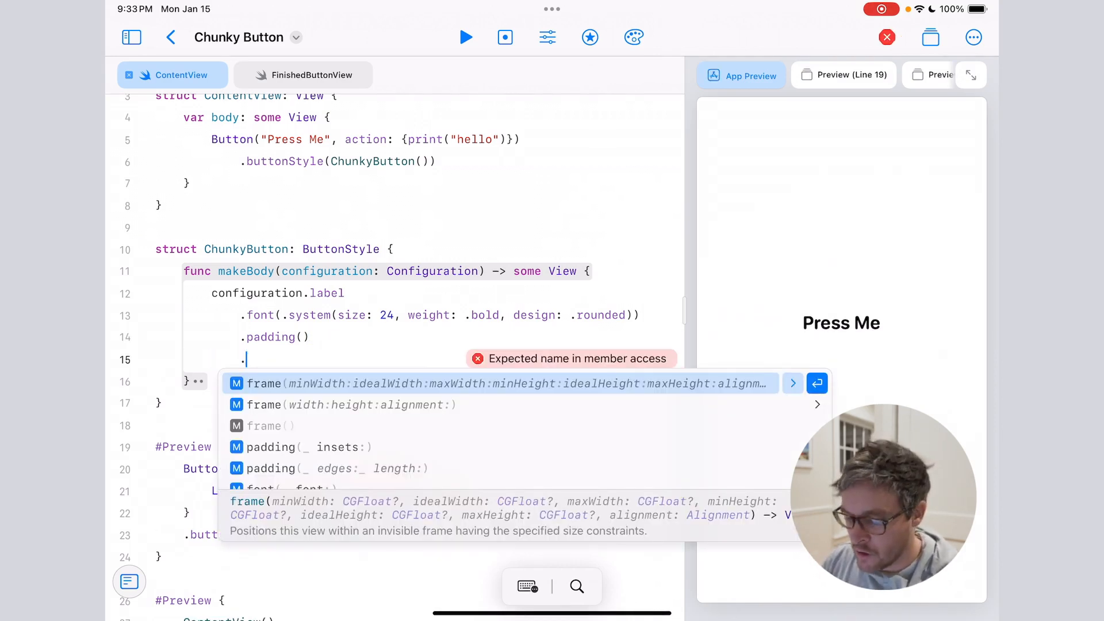
pyautogui.write('background(')
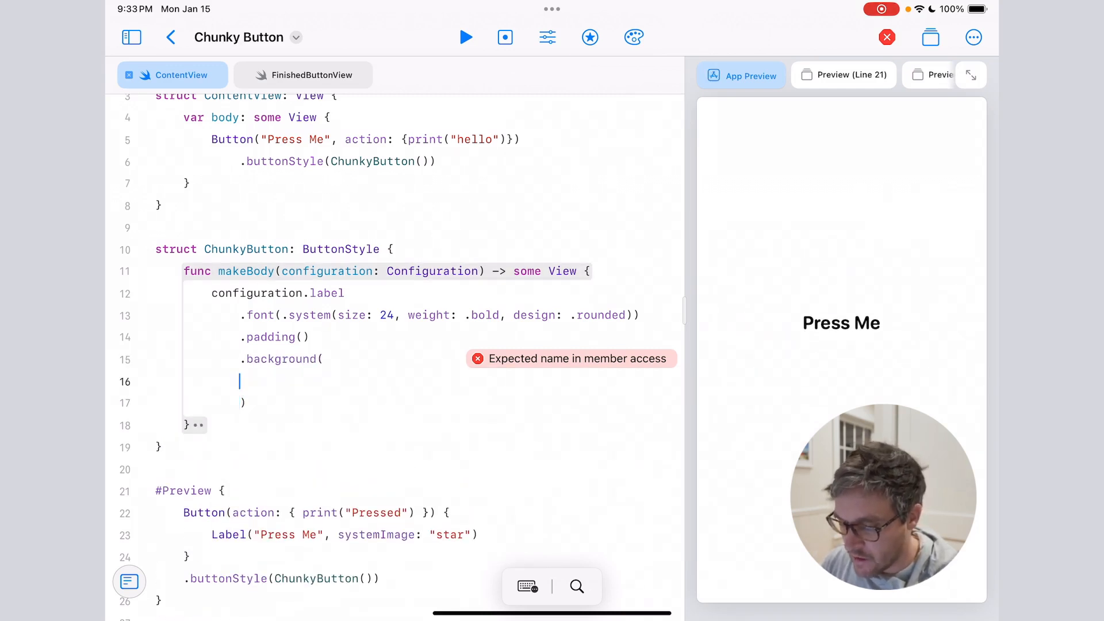
pyautogui.write('ZStack{')
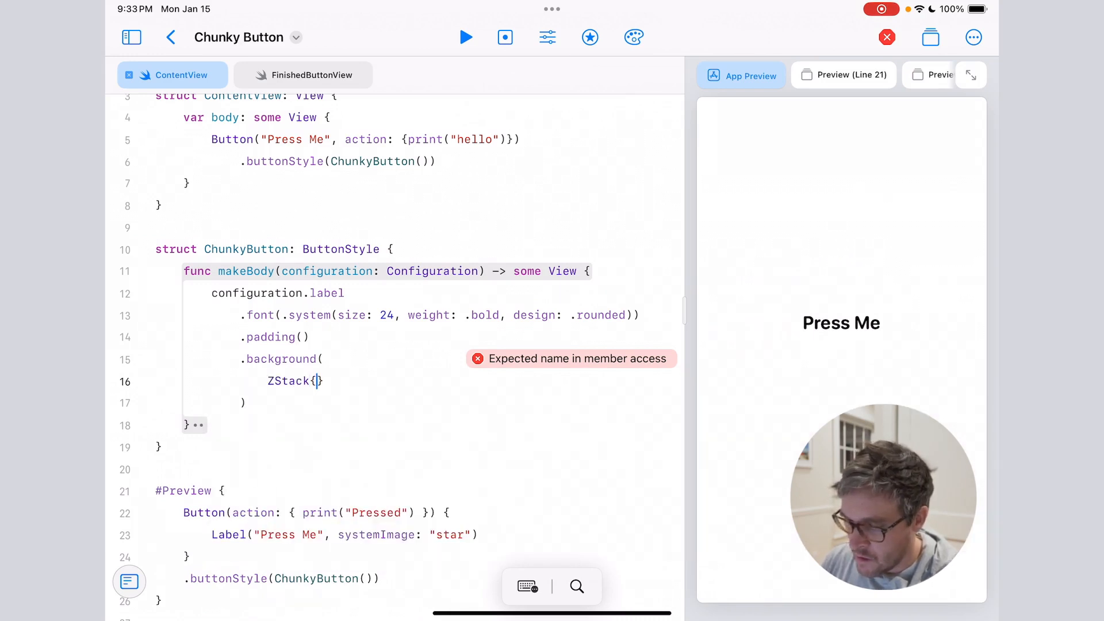
pyautogui.write('Capsule(')
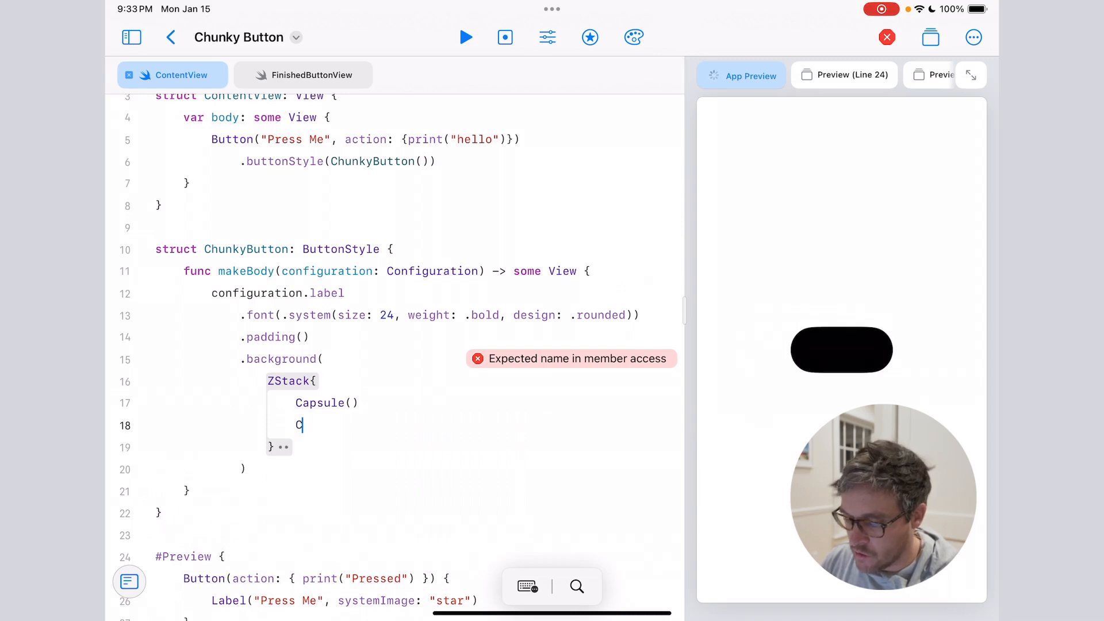
pyautogui.write('apsule(')
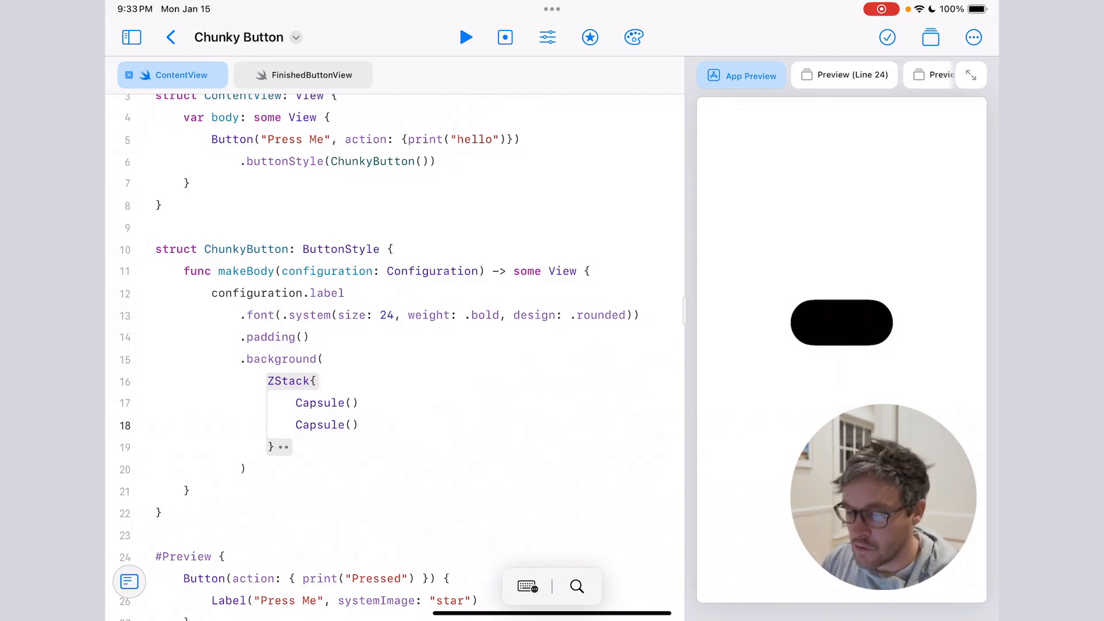
pyautogui.write('.fill(')
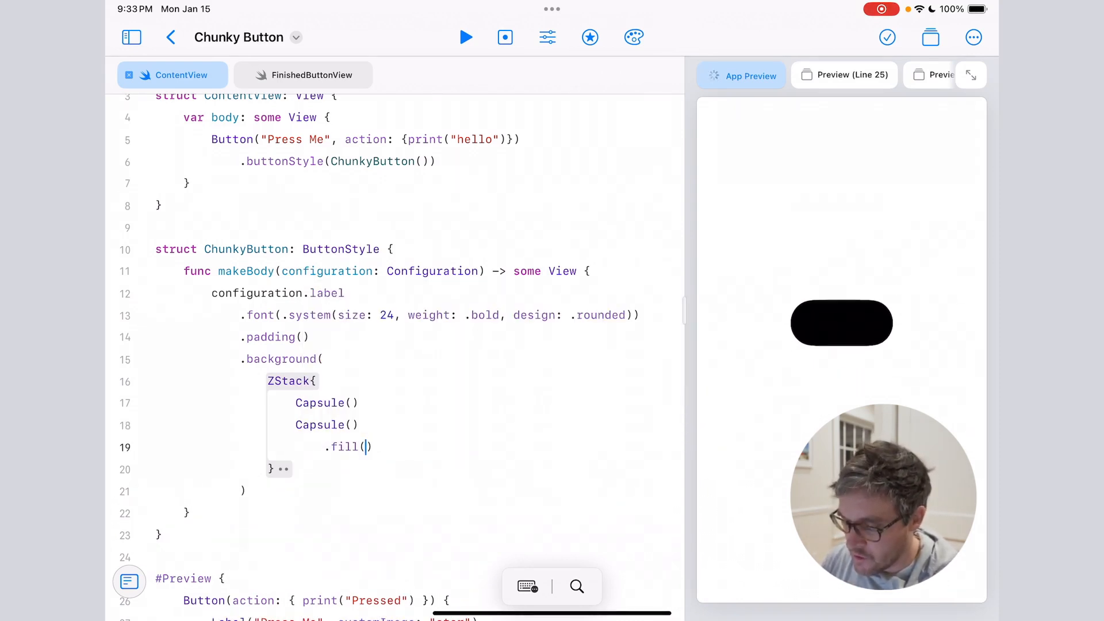
pyautogui.write('.white')
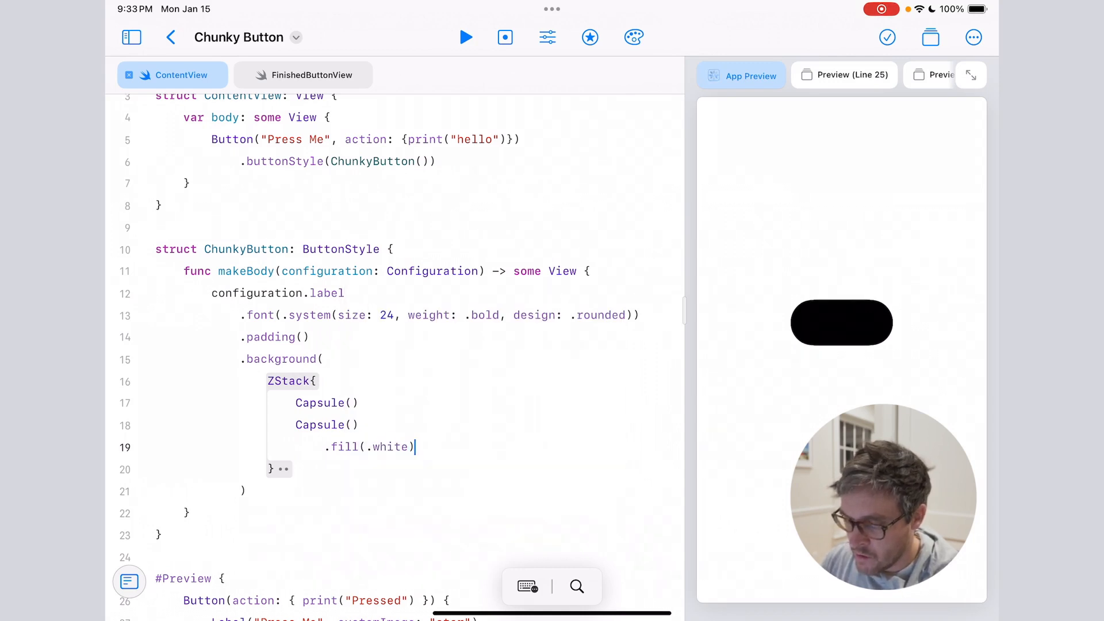
# Step: Outline the white capsule with .stroke(.black, lineWidth: 3)
pyautogui.write('.storke')
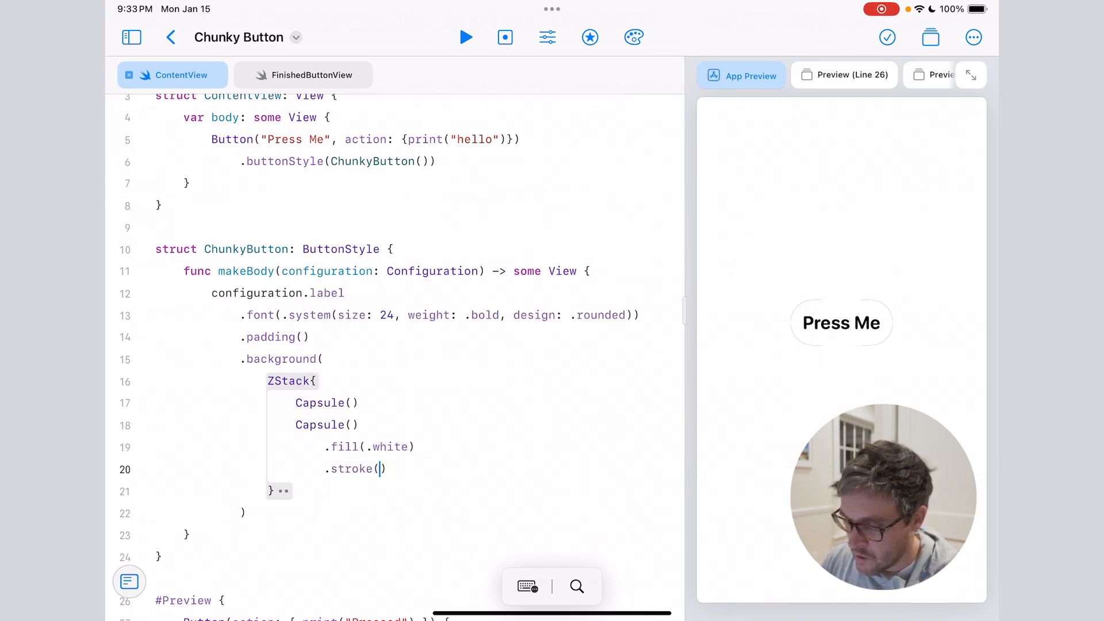
pyautogui.write('.black')
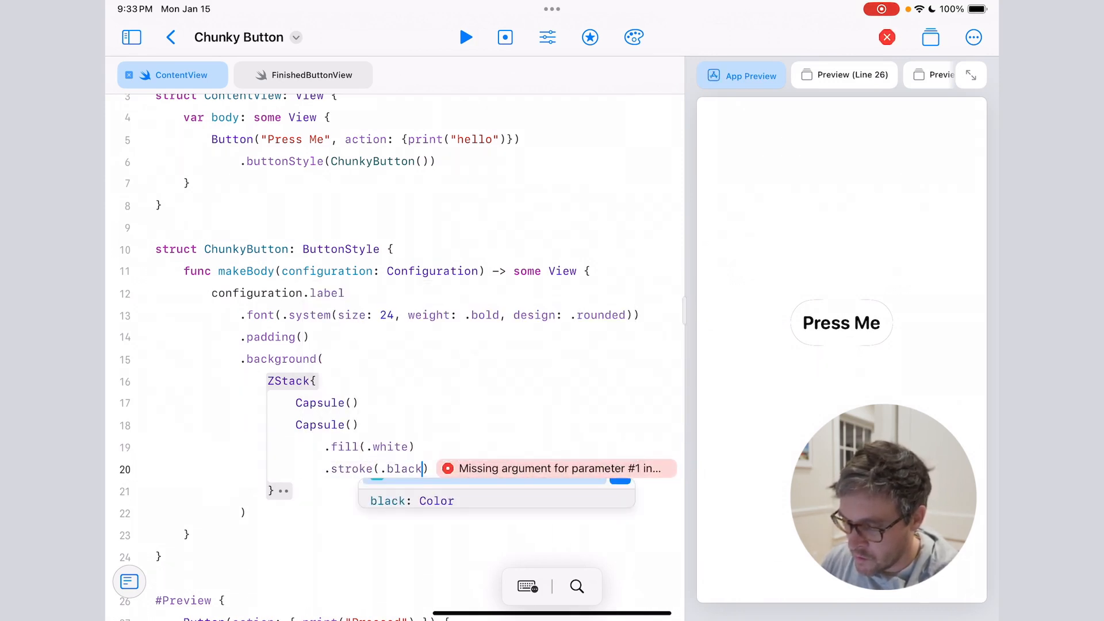
pyautogui.write(', lineWidth:')
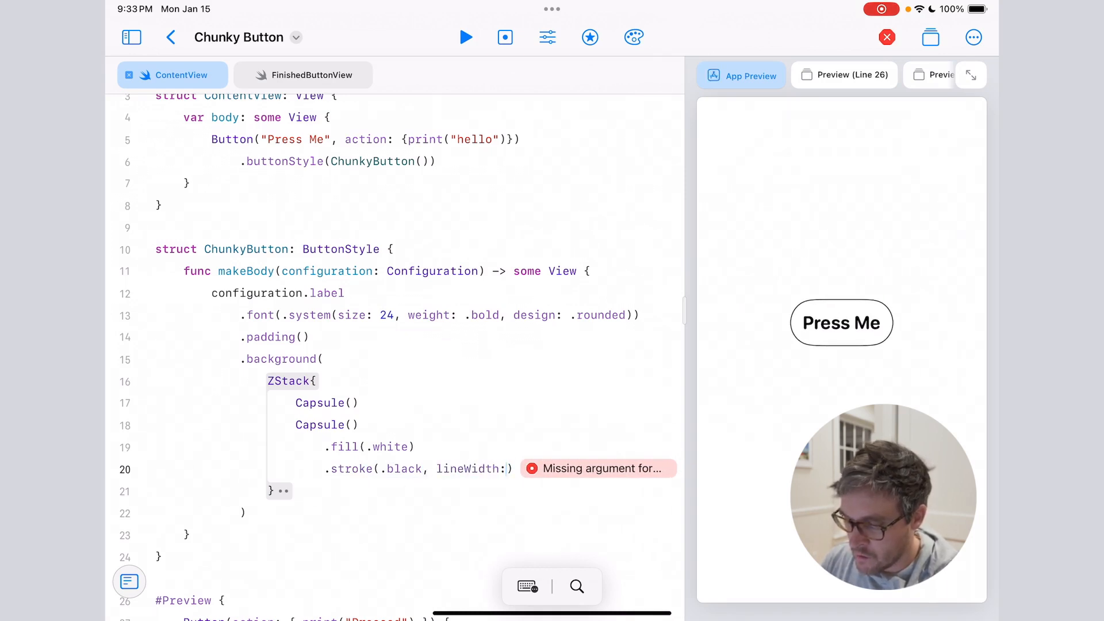
pyautogui.write('3')
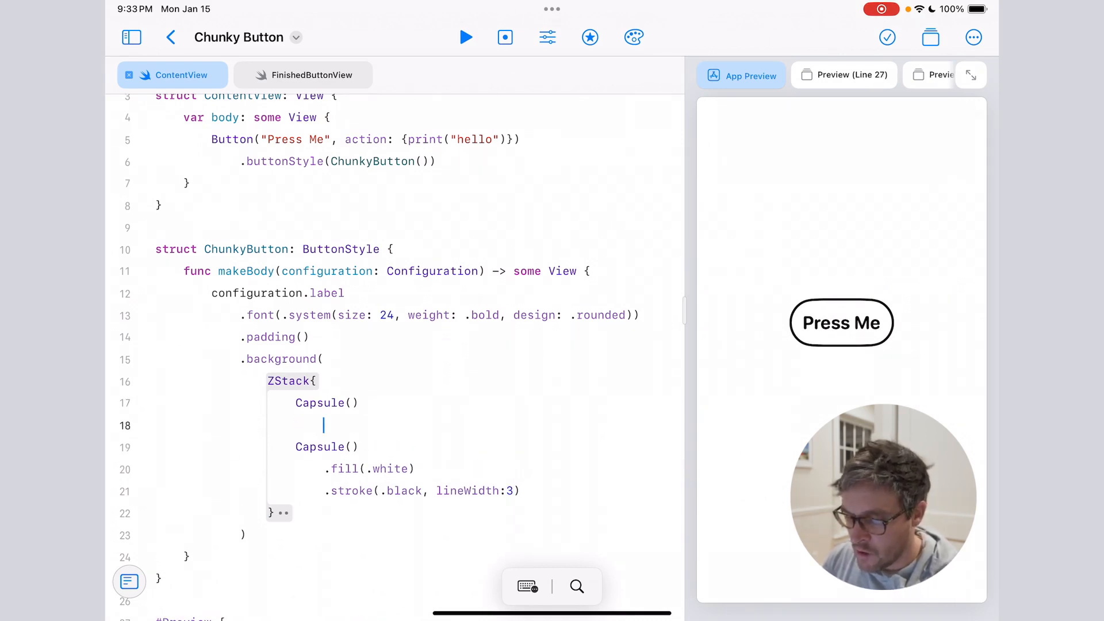
# Step: Give the first Capsule a .fill(.blue) and a .stroke(.black, lineWidth: 3)
pyautogui.write('.')
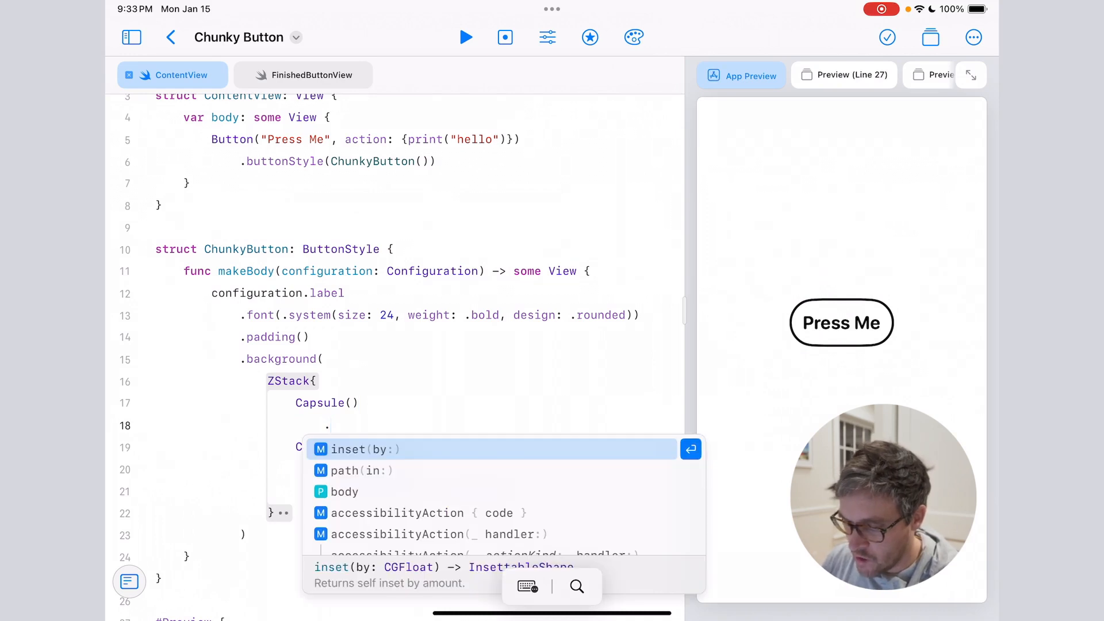
pyautogui.write('.fille()')
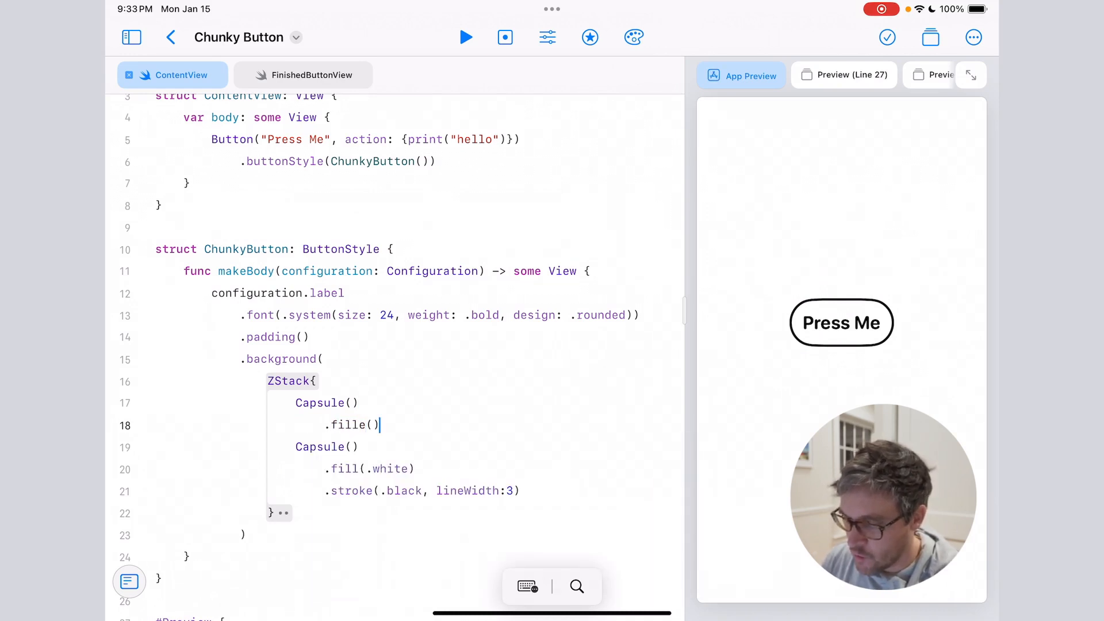
pyautogui.press('Backspace')
pyautogui.write('.')
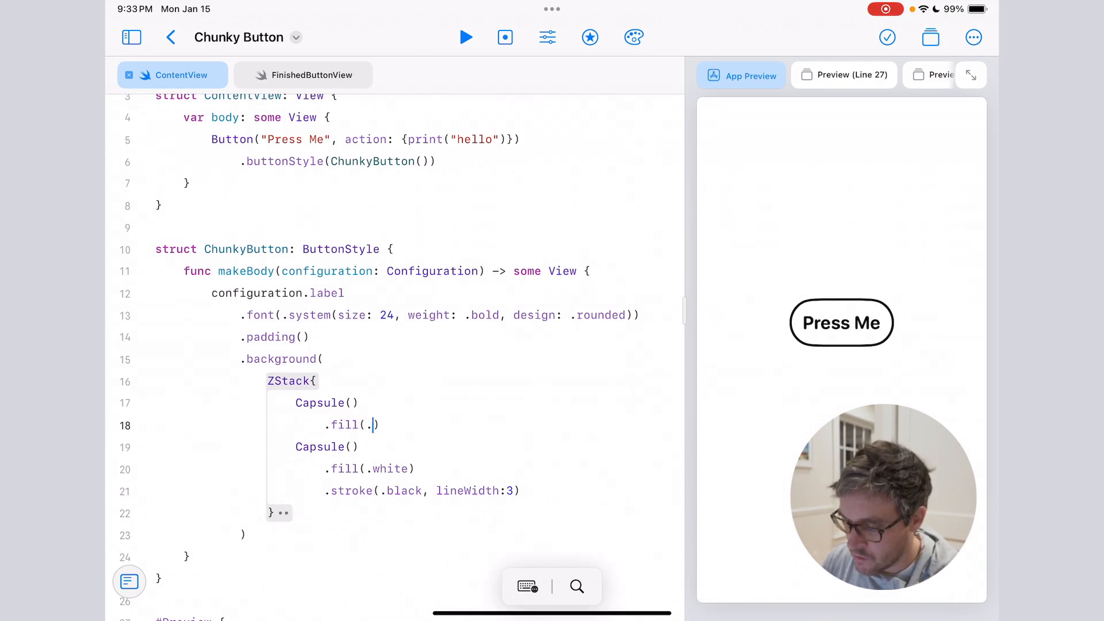
pyautogui.write('blue')
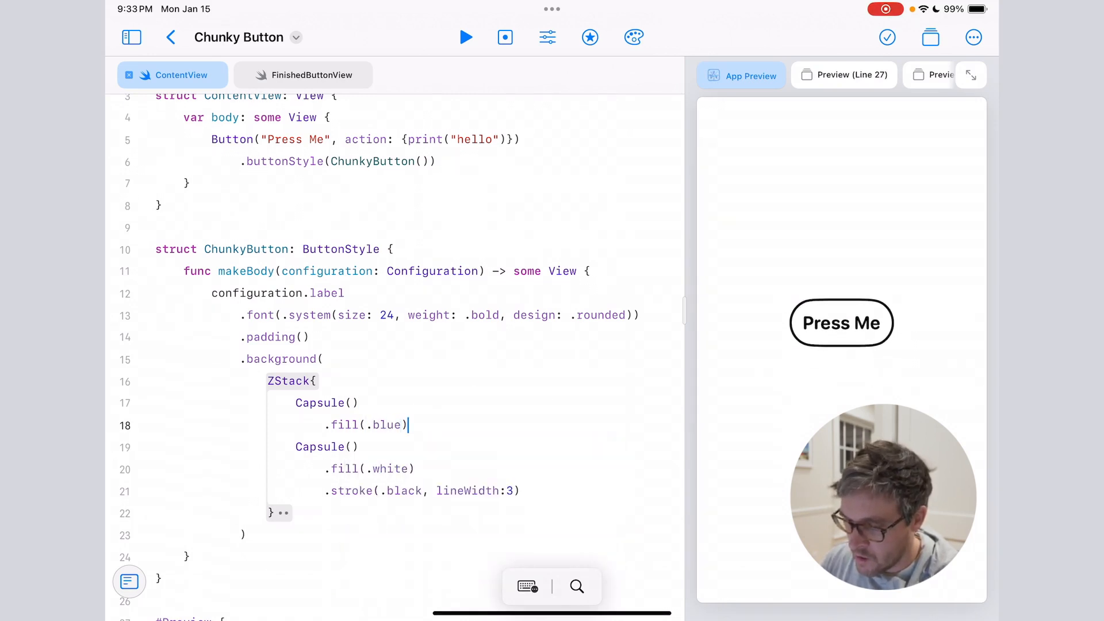
pyautogui.write('.stroke(')
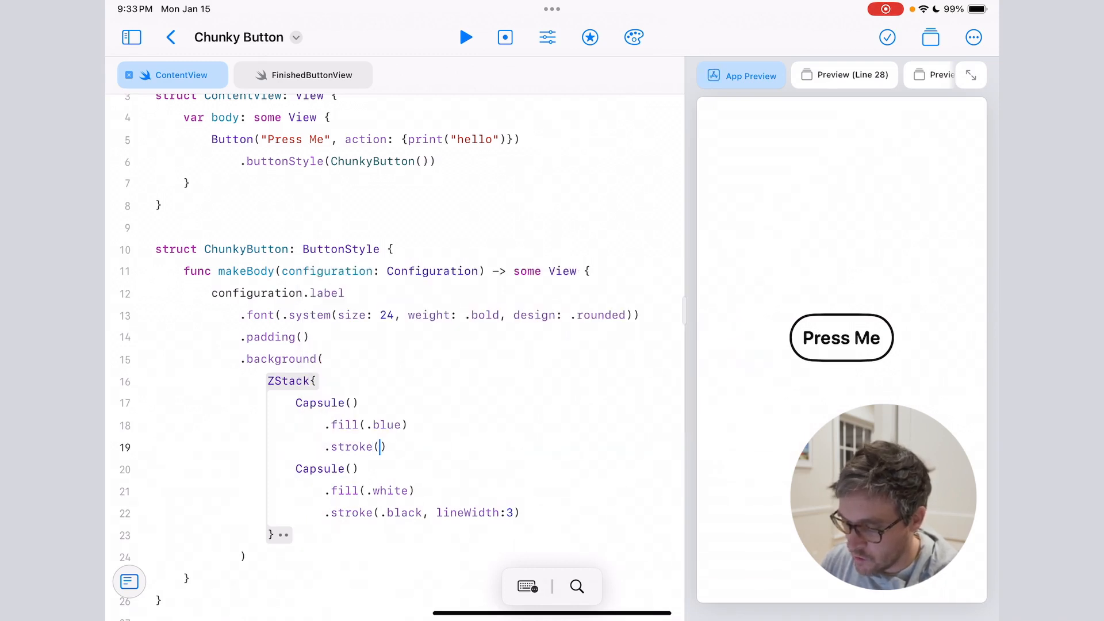
pyautogui.write('.black, lineWidth')
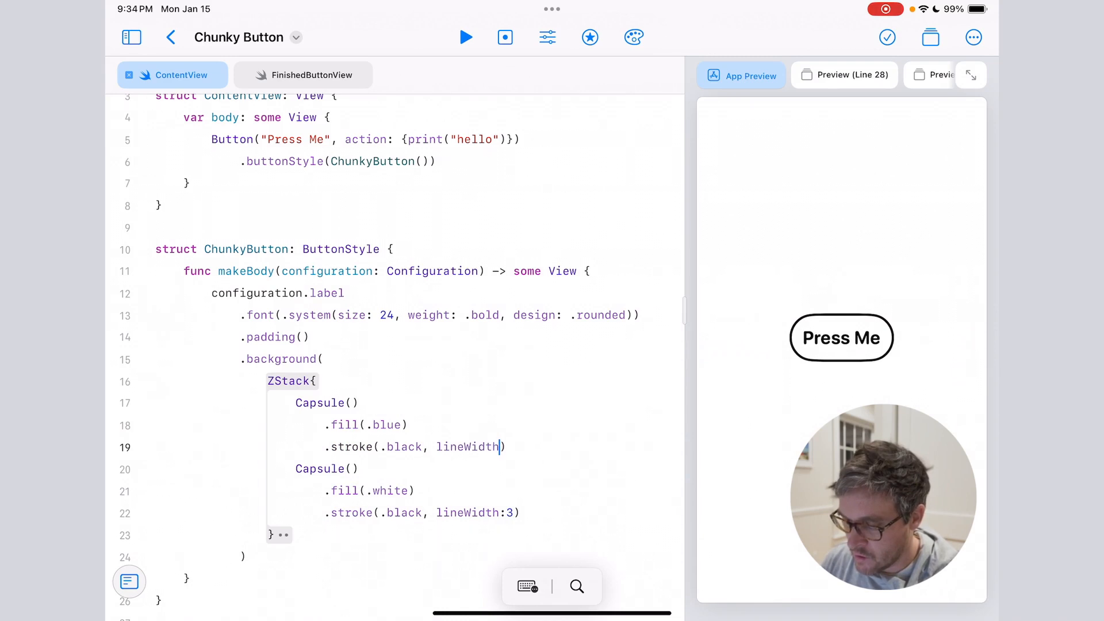
pyautogui.write(':')
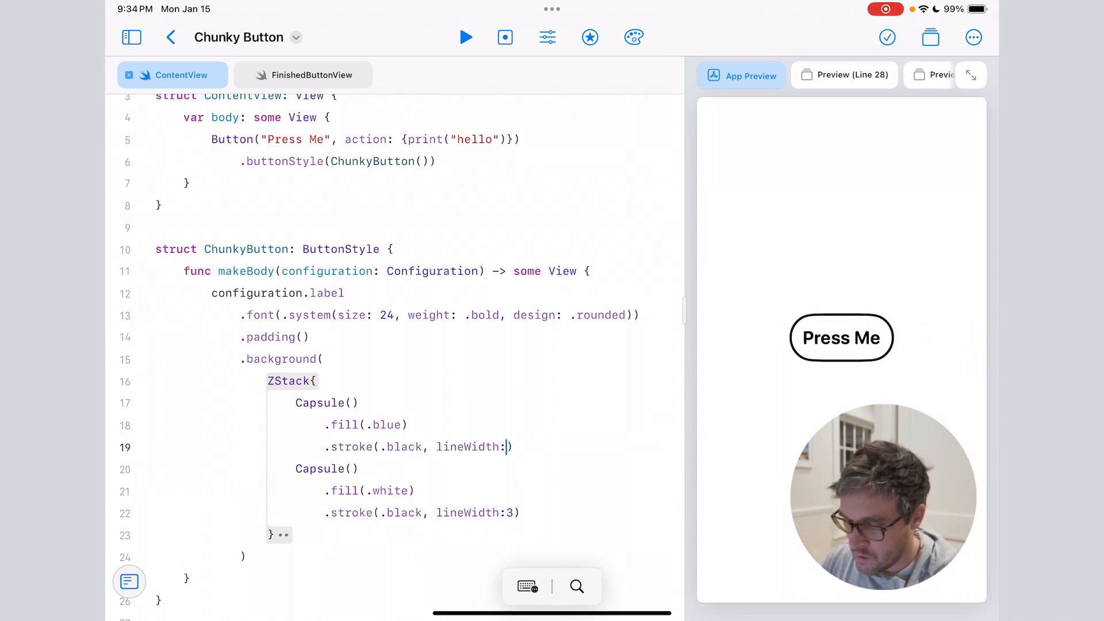
pyautogui.write('3')
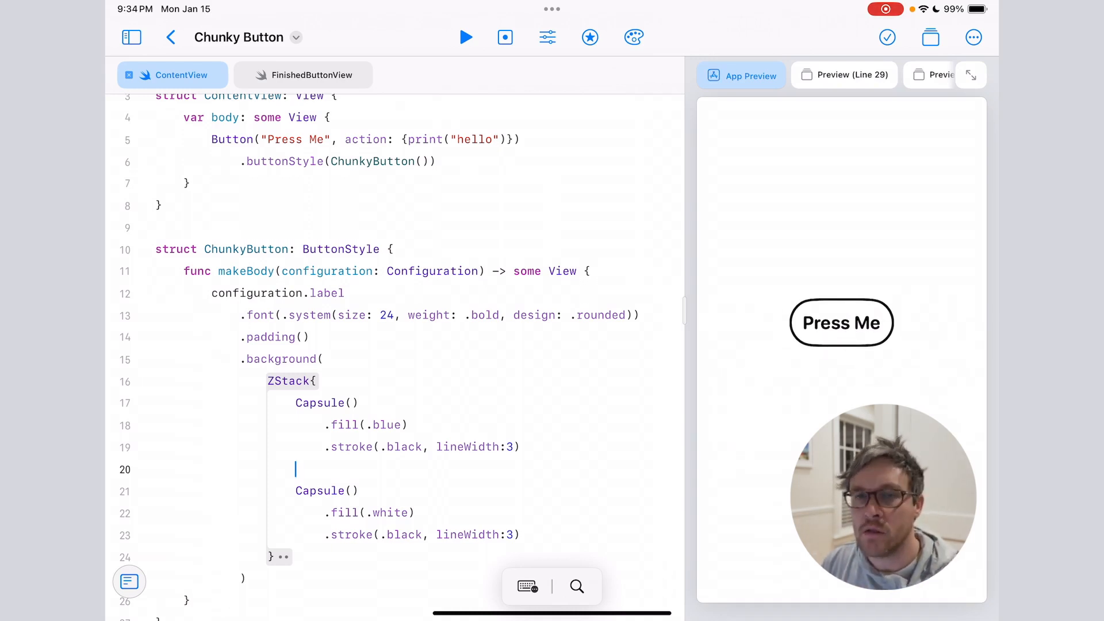
# Step: Add .offset(y: 10) to the blue capsule and try the Press Me button
pyautogui.write('.')
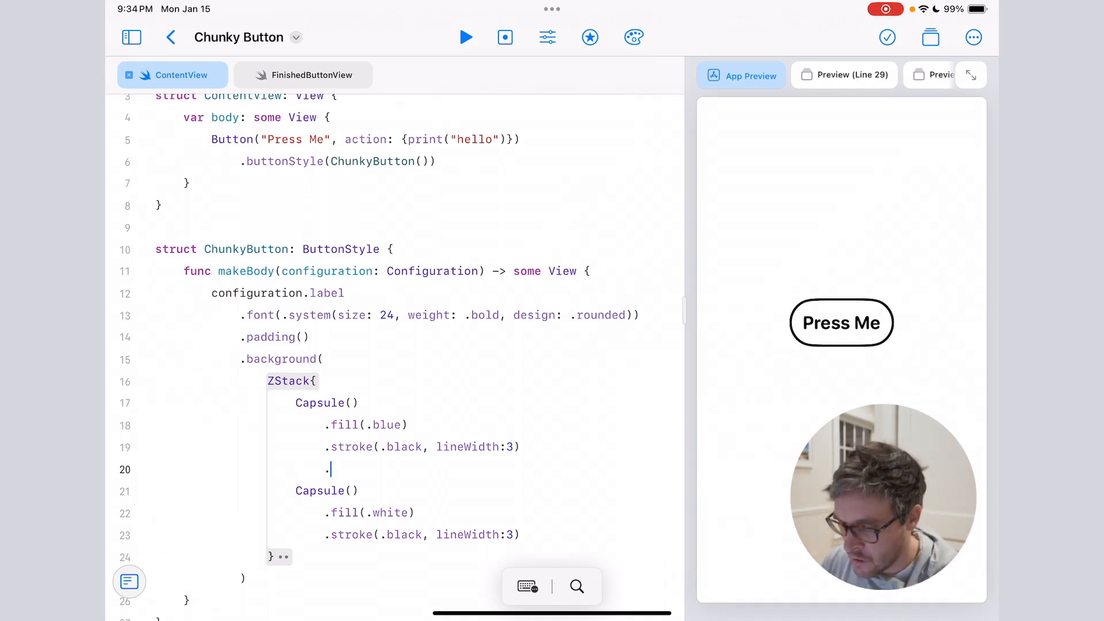
pyautogui.write('.')
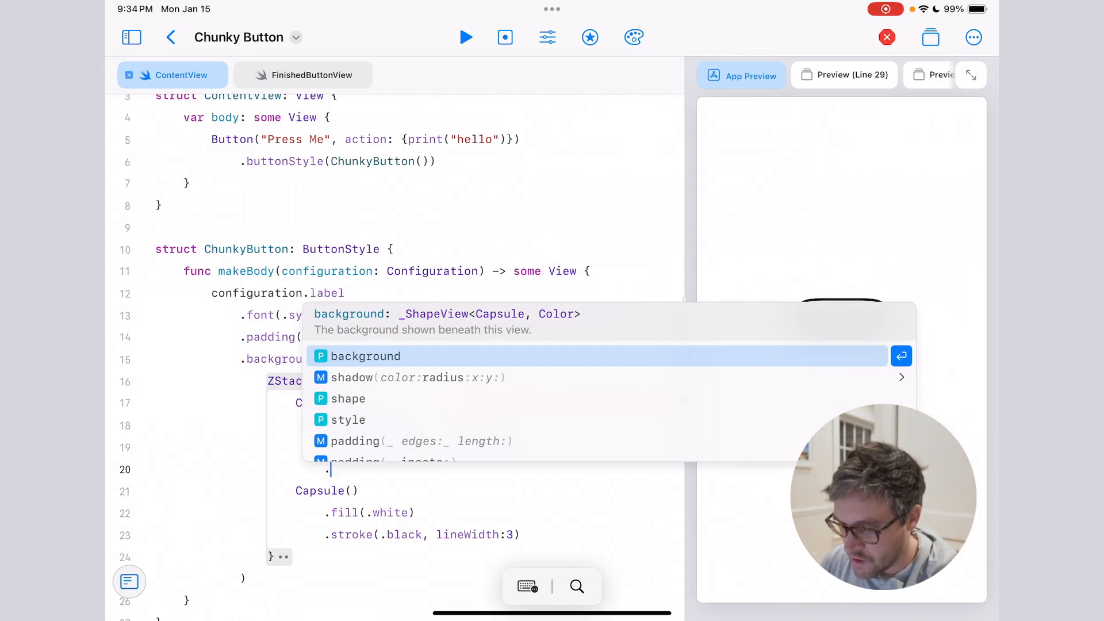
pyautogui.write('offsey')
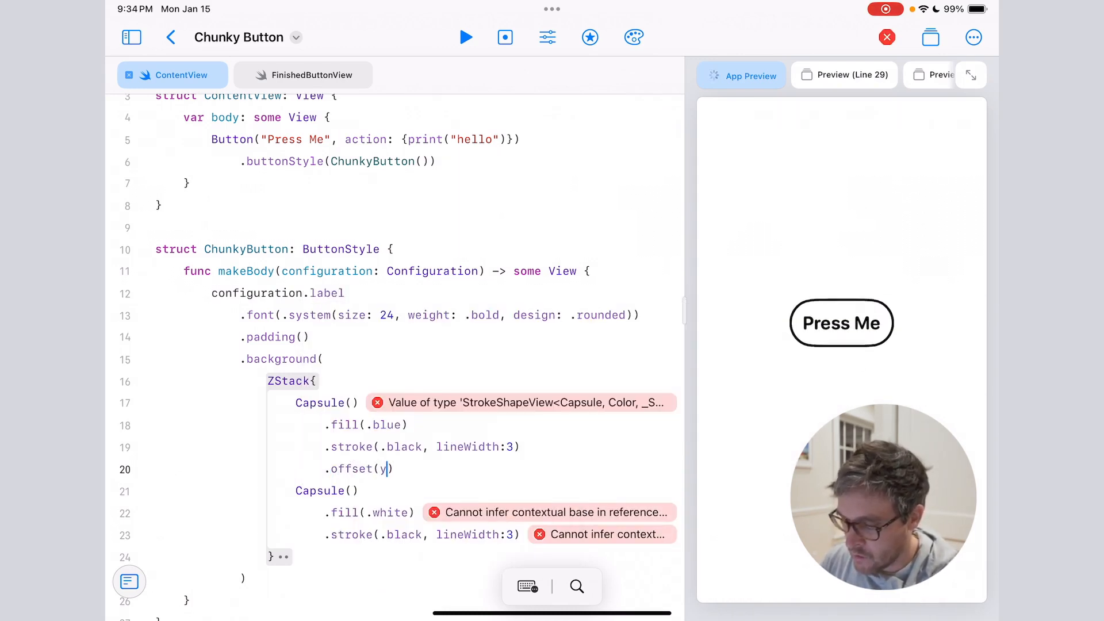
pyautogui.write(':10')
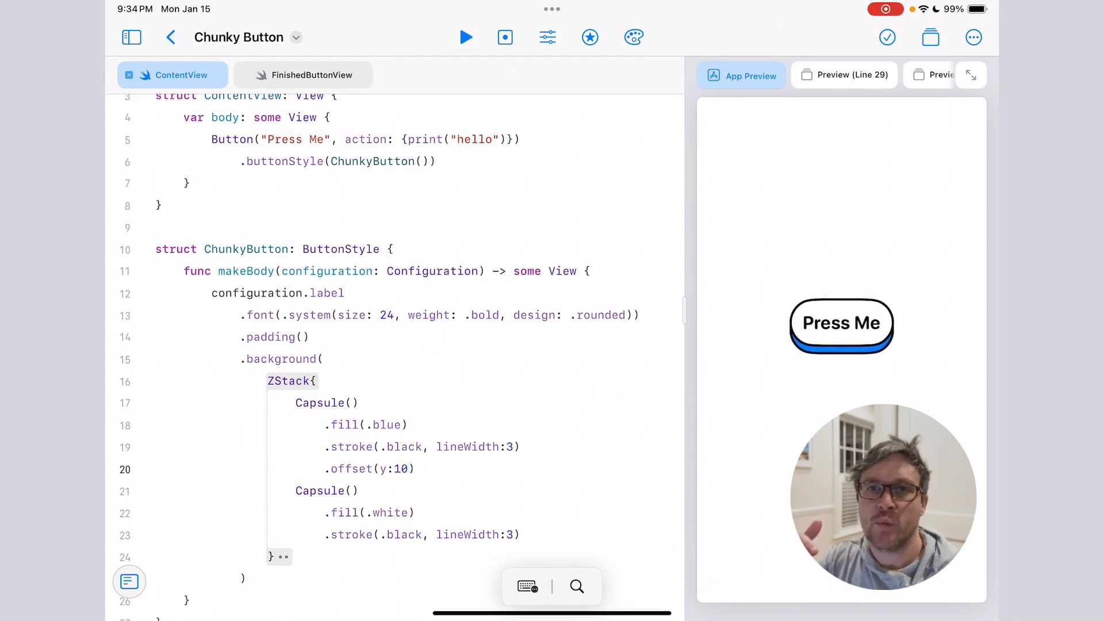
pyautogui.click(406, 468)
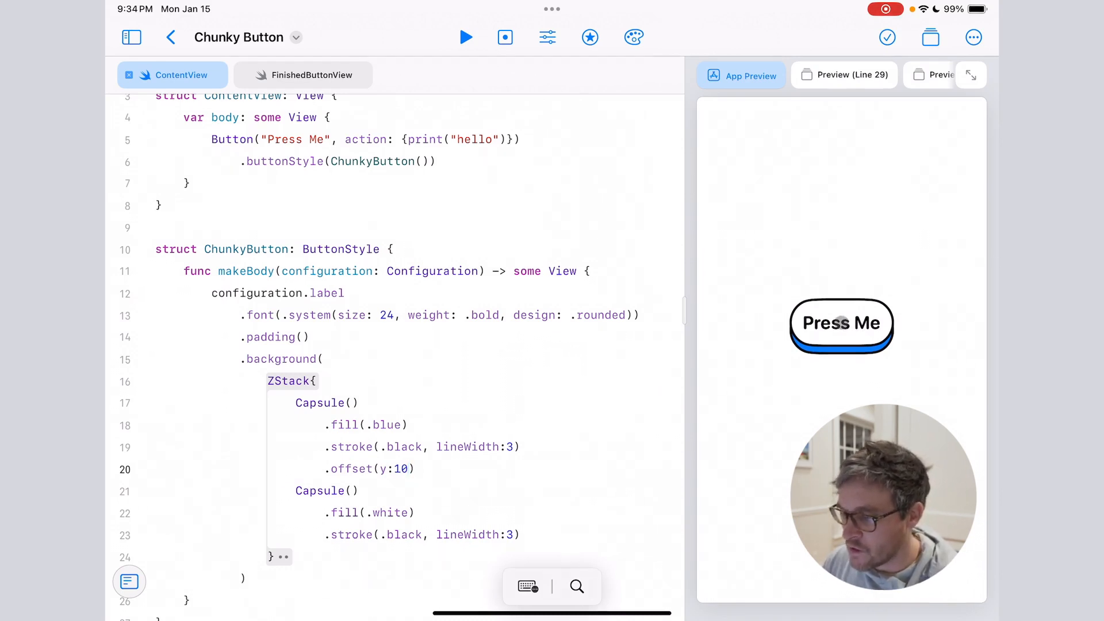
# Step: Change the blue capsule's offset to configuration.isPressed ? 0 : 10 and test pressing twice
pyautogui.click(841, 323)
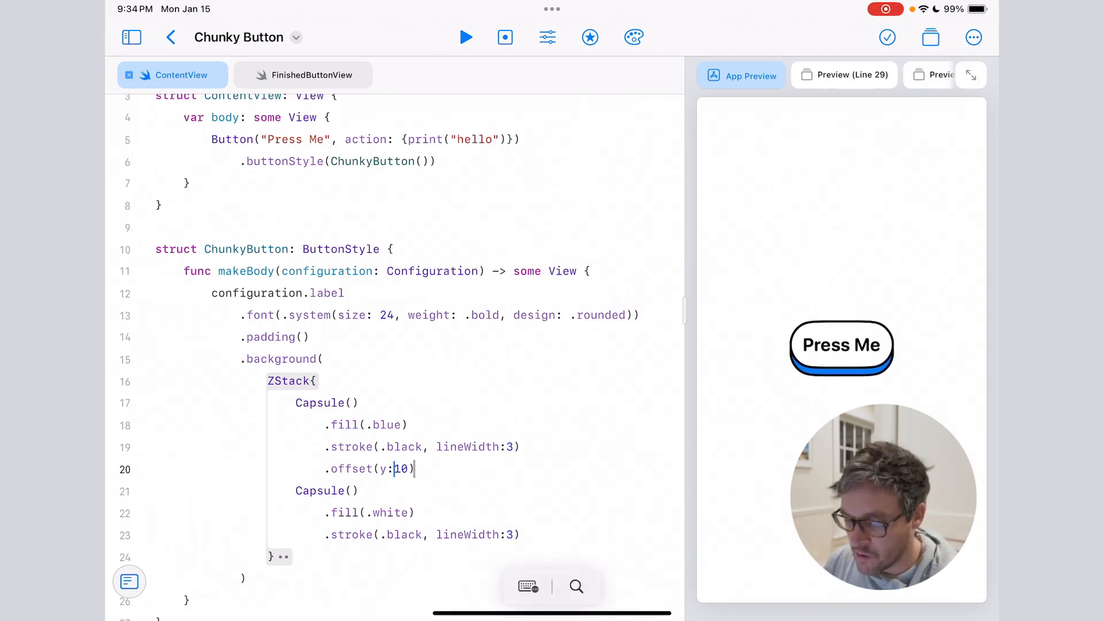
pyautogui.write('configurat')
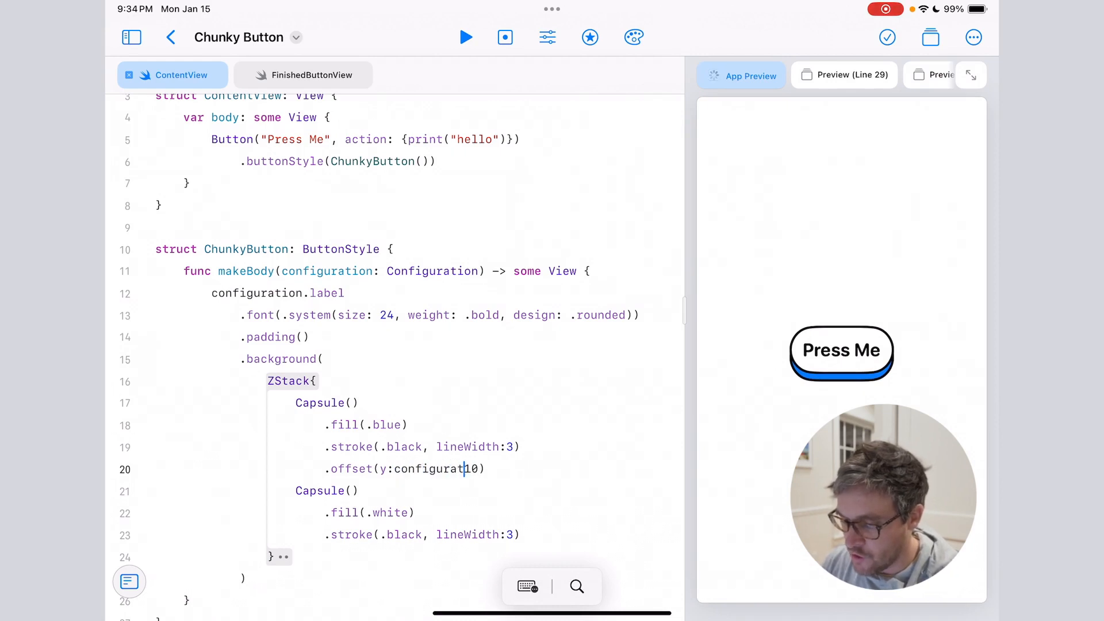
pyautogui.write('.isP')
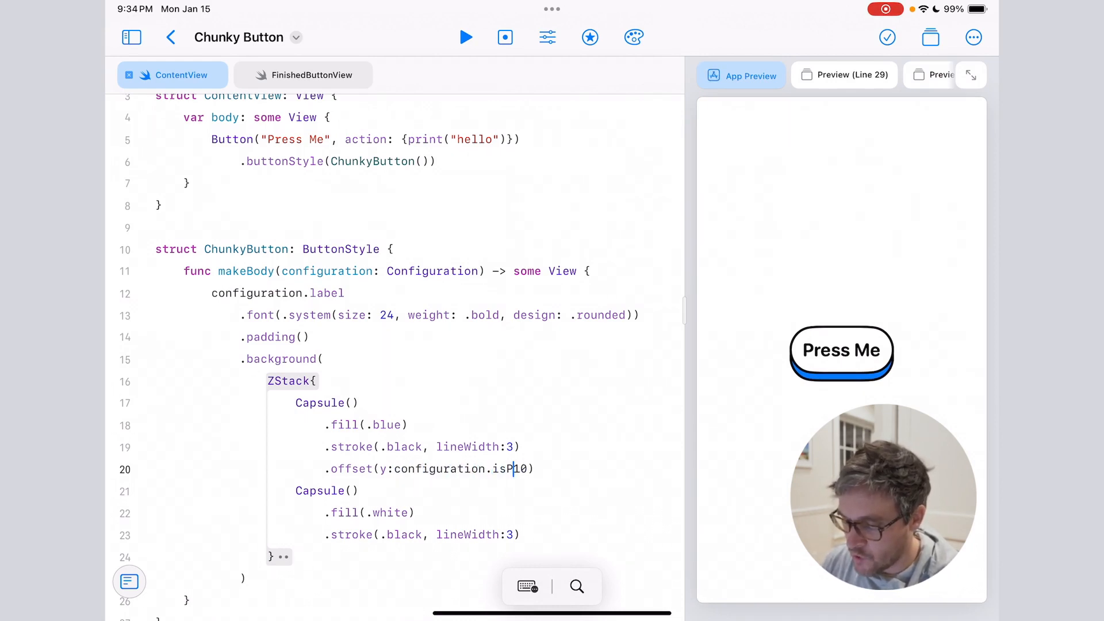
pyautogui.write('ressed')
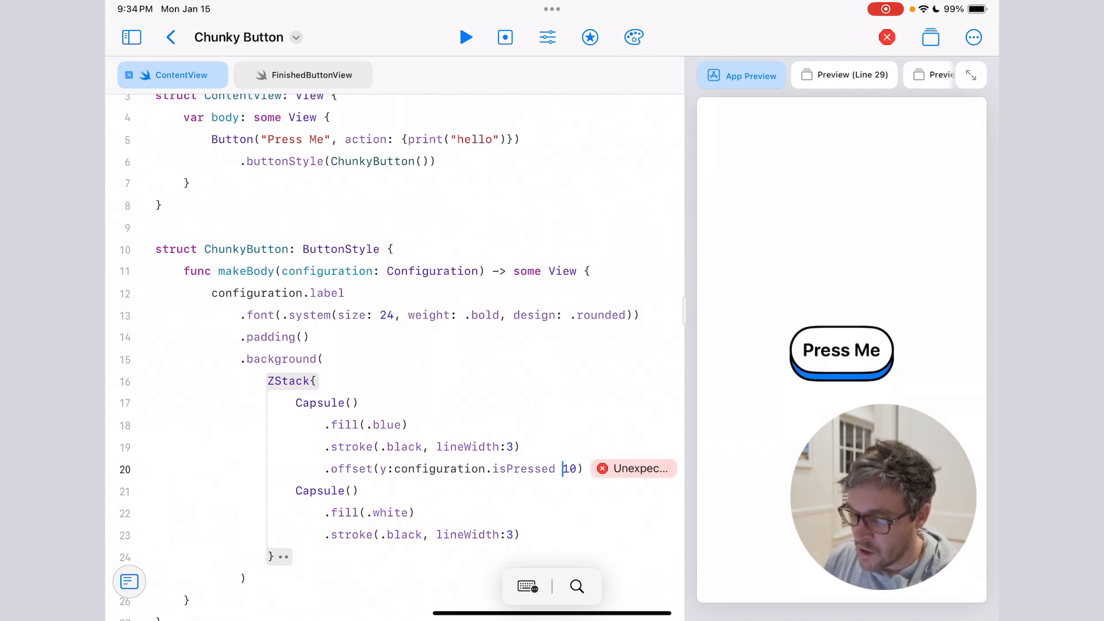
pyautogui.write('? 0 :')
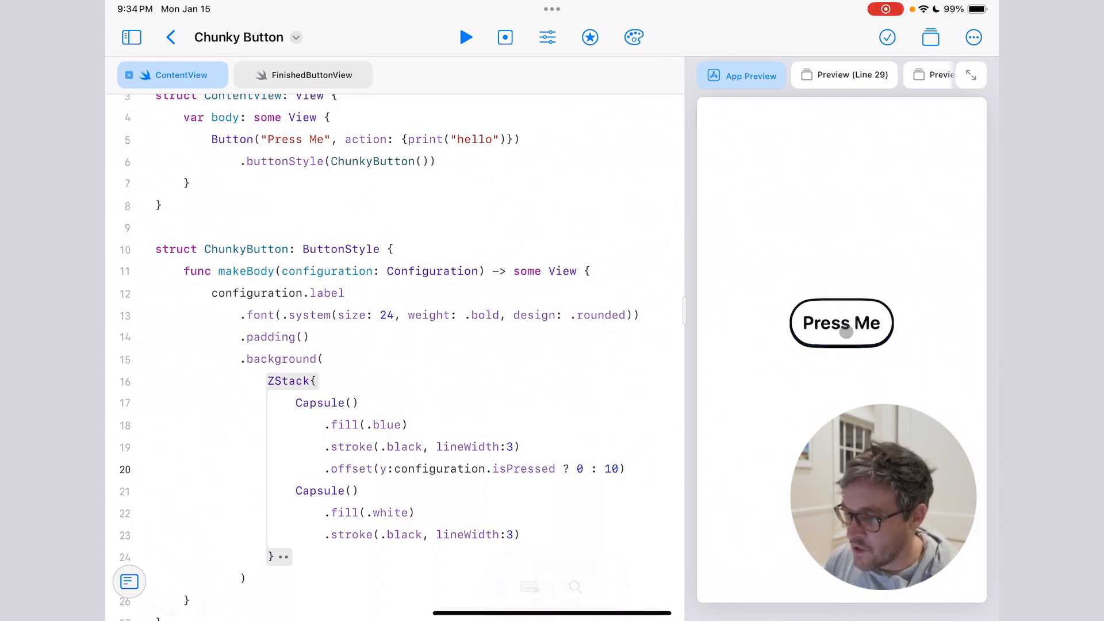
pyautogui.click(842, 332)
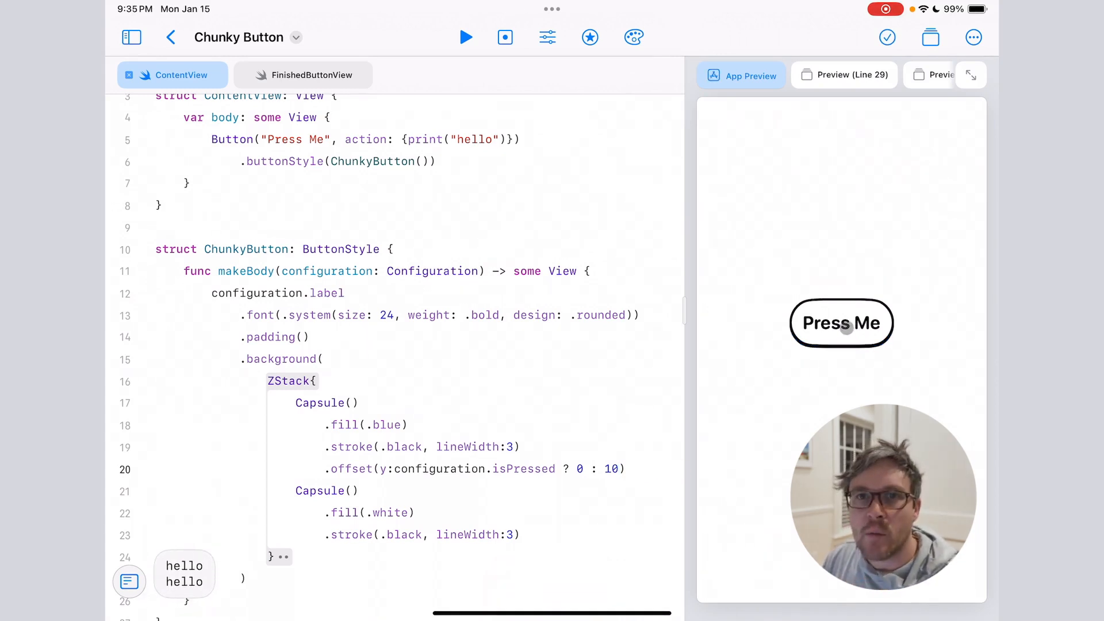
pyautogui.click(841, 326)
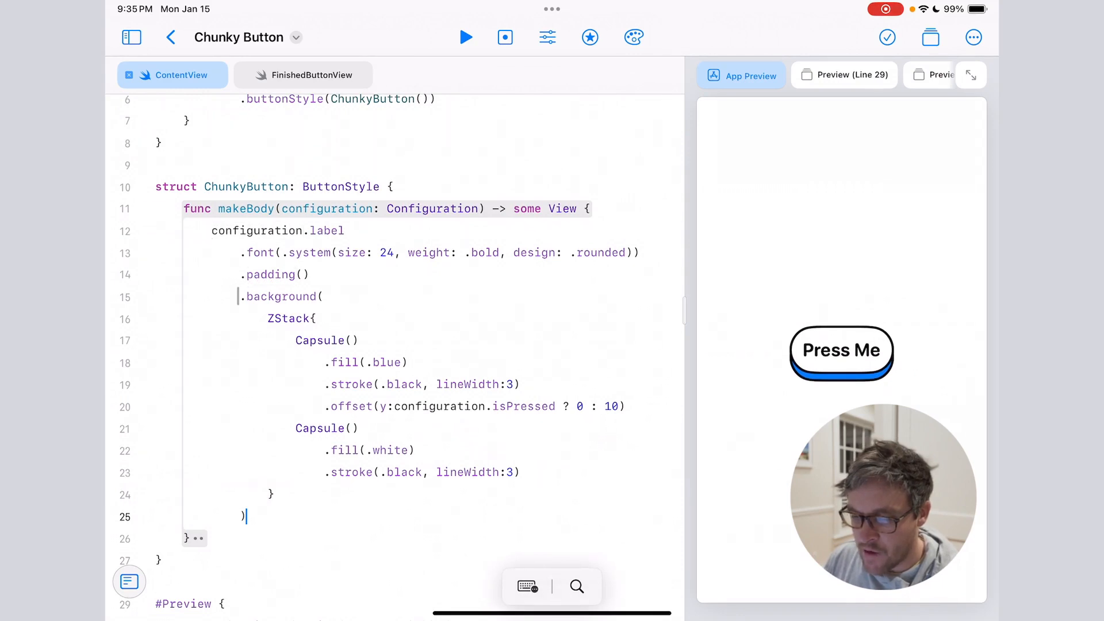
# Step: Add .offset(y: configuration.isPressed ? 10 : 0) on a new line after .background
pyautogui.press('Return')
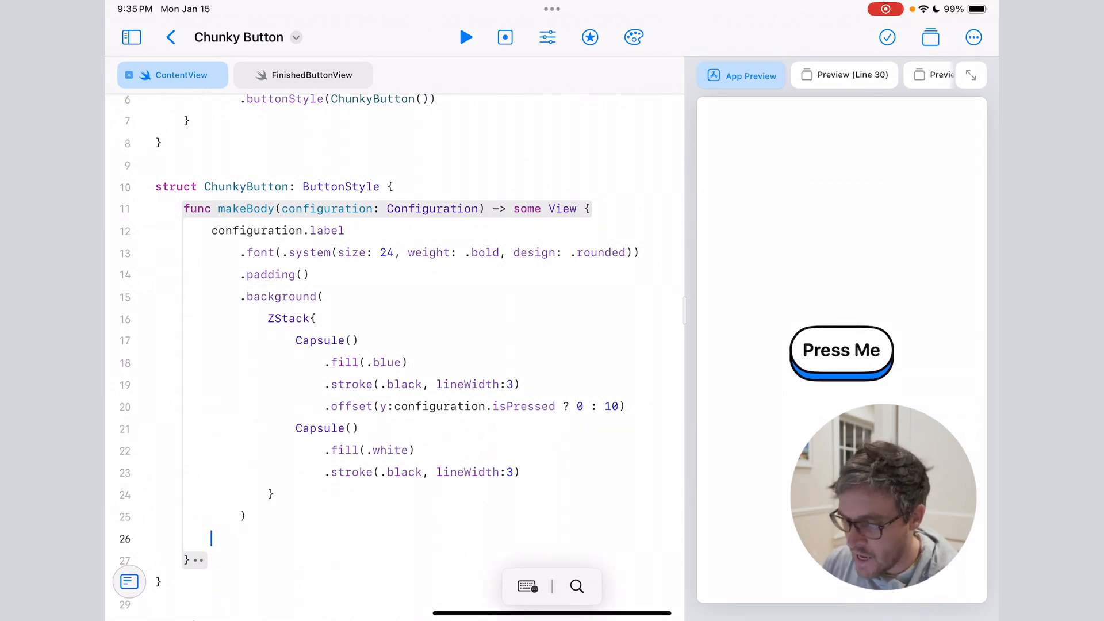
pyautogui.write('.')
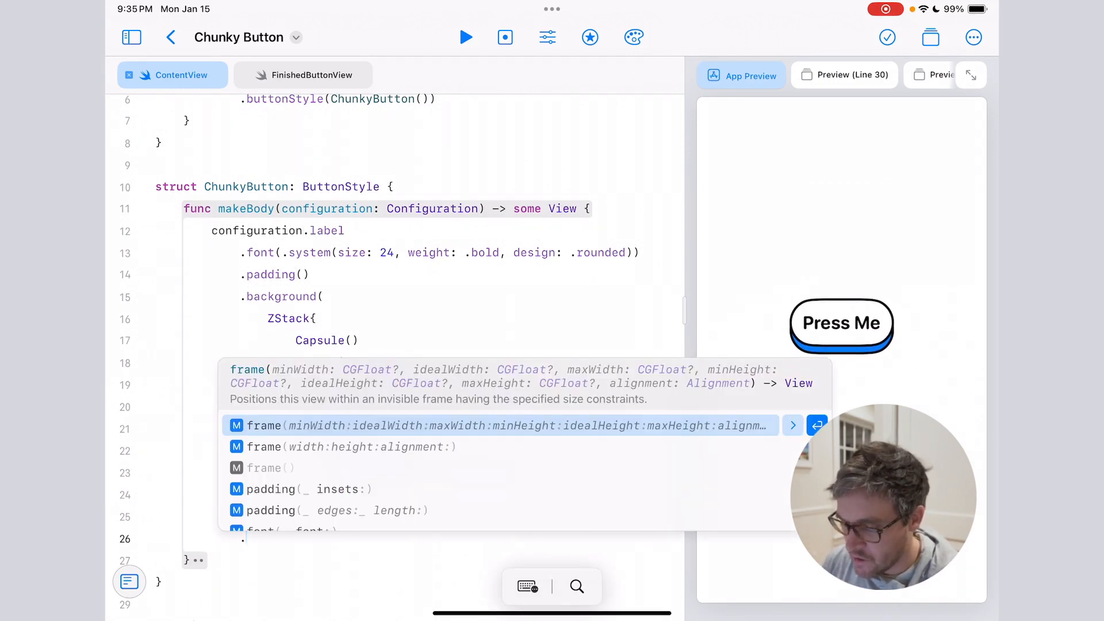
pyautogui.write('offset')
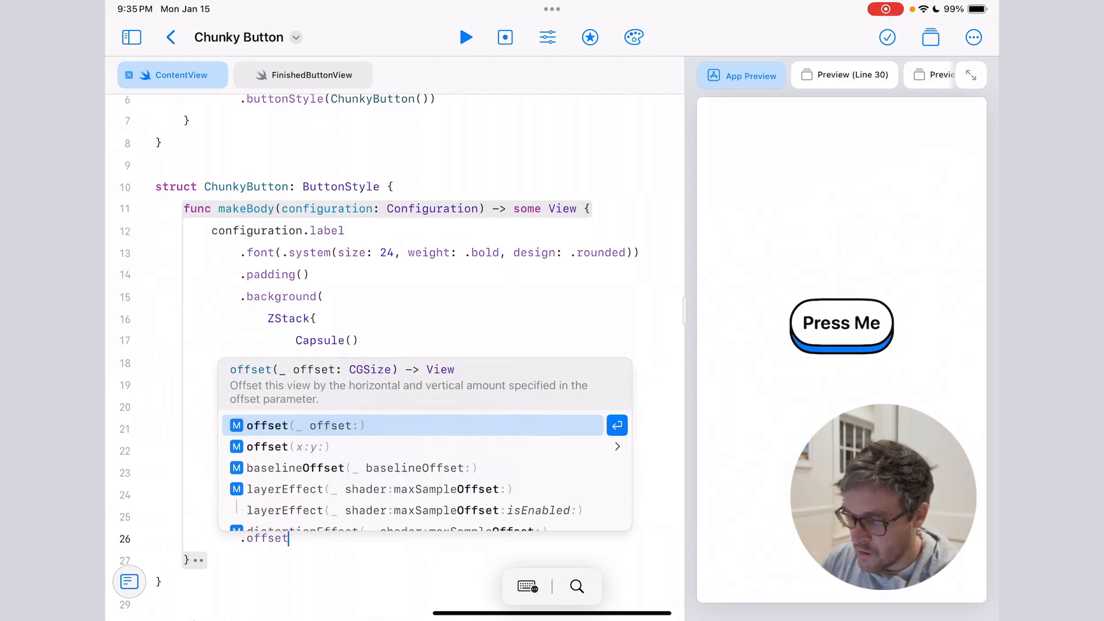
pyautogui.click(279, 446)
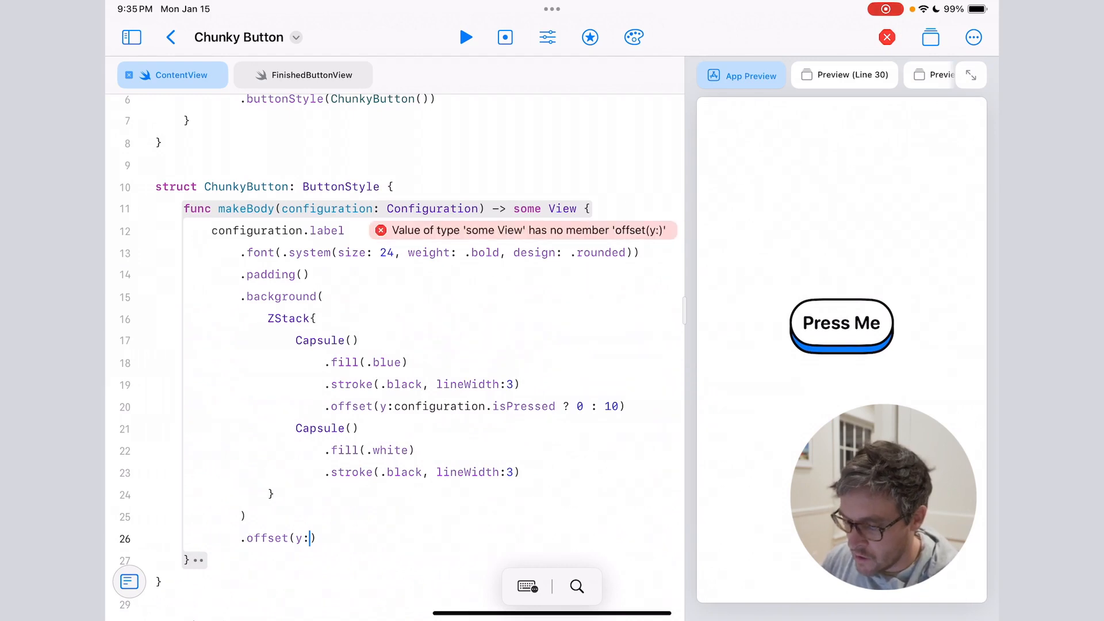
pyautogui.write('configure')
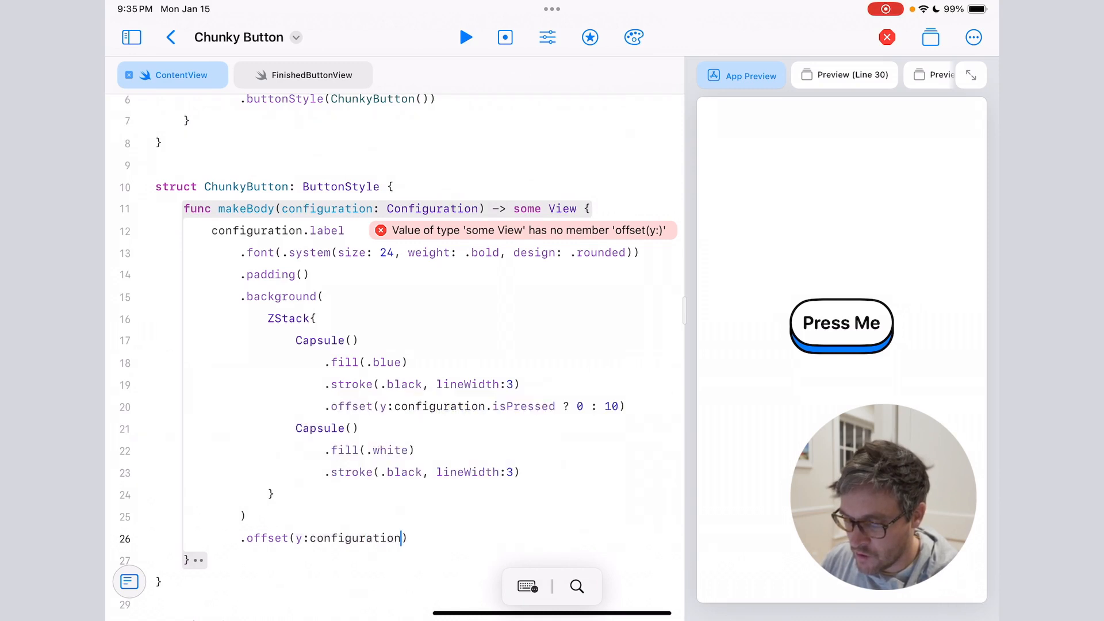
pyautogui.write('.isPressed ?')
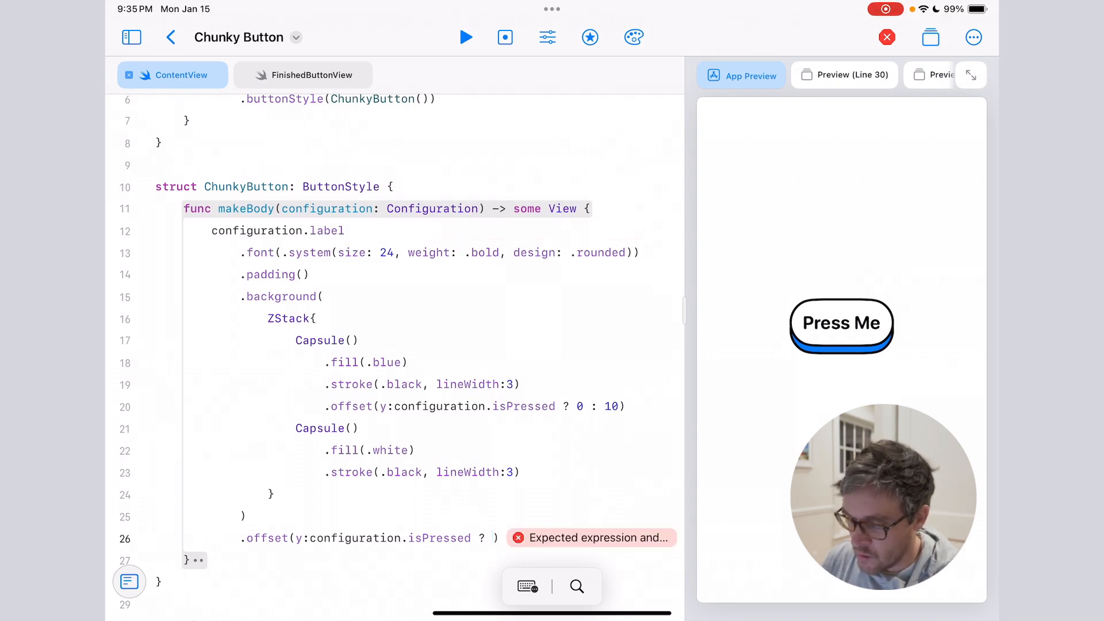
pyautogui.write('10')
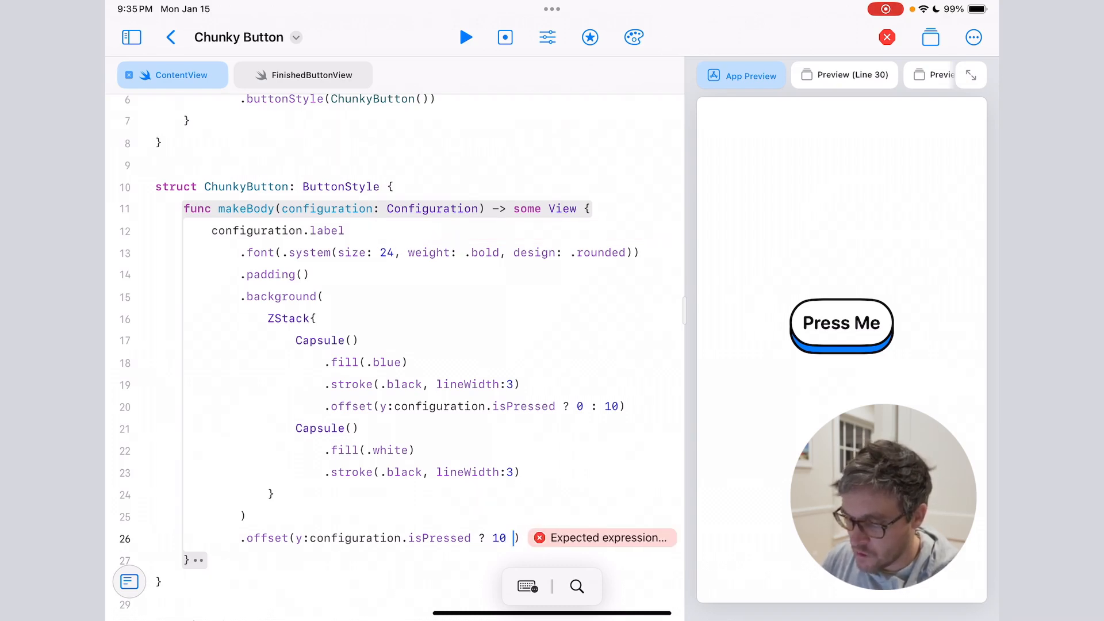
pyautogui.write(': 0')
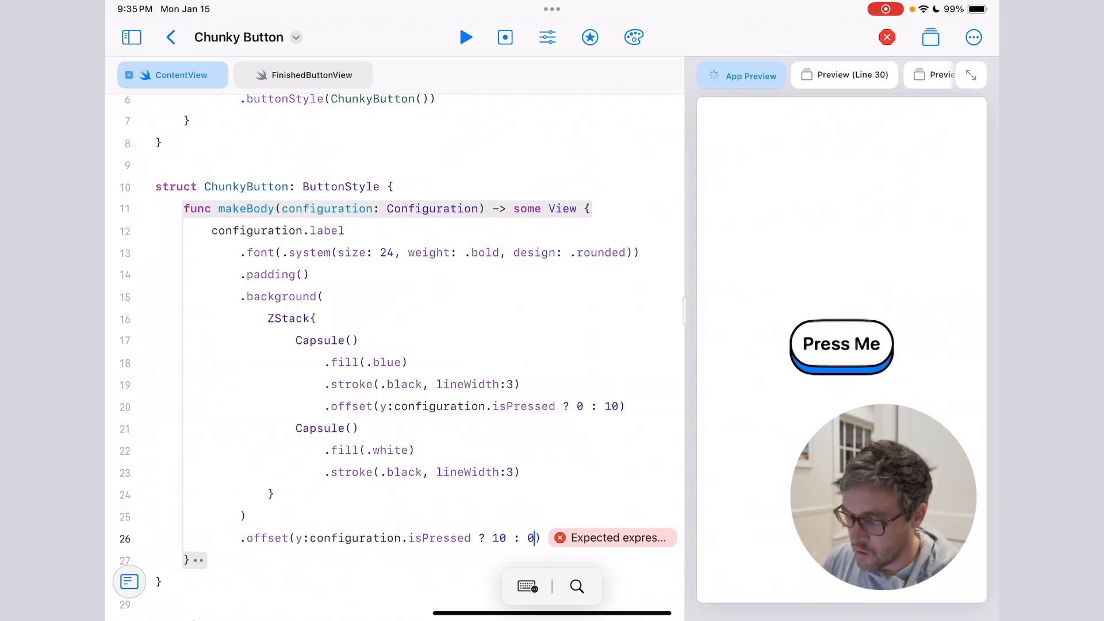